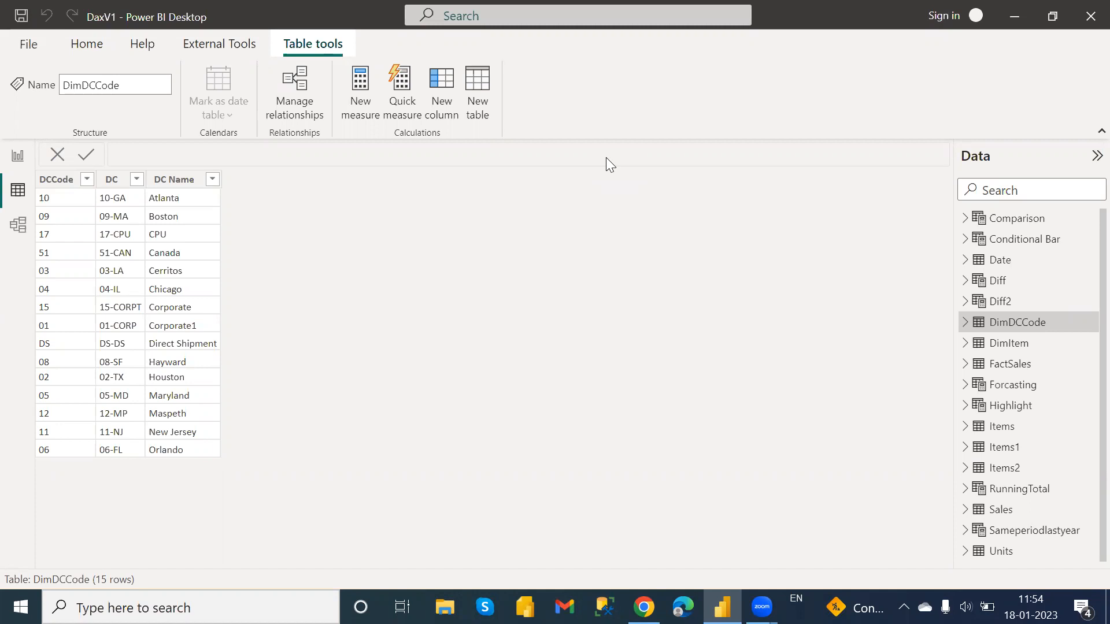
mouse_move(1057, 170)
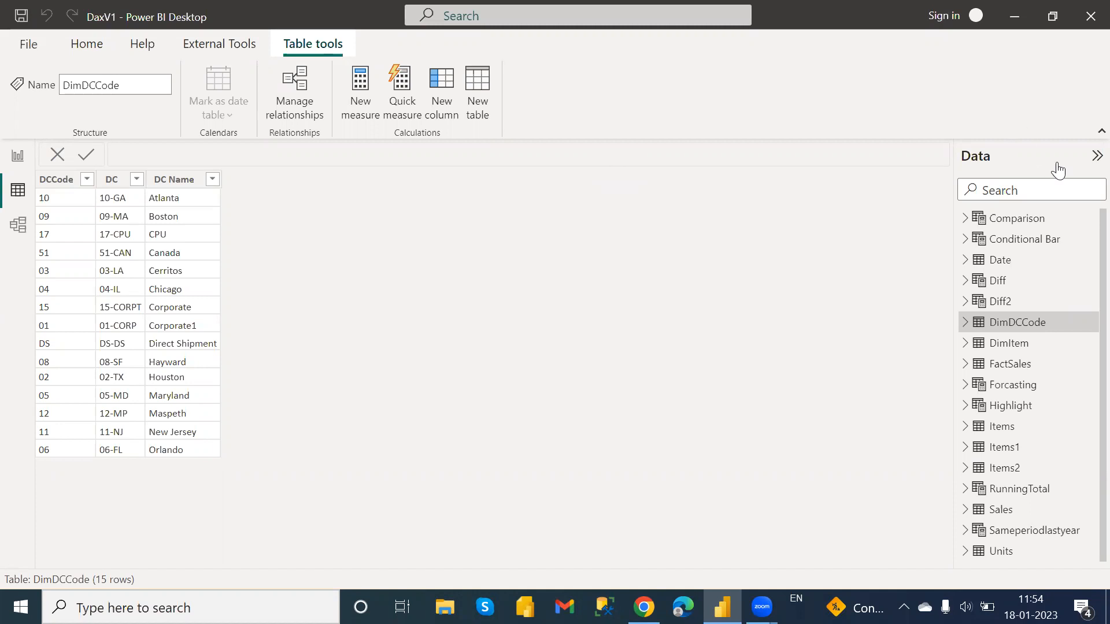
mouse_move(1088, 227)
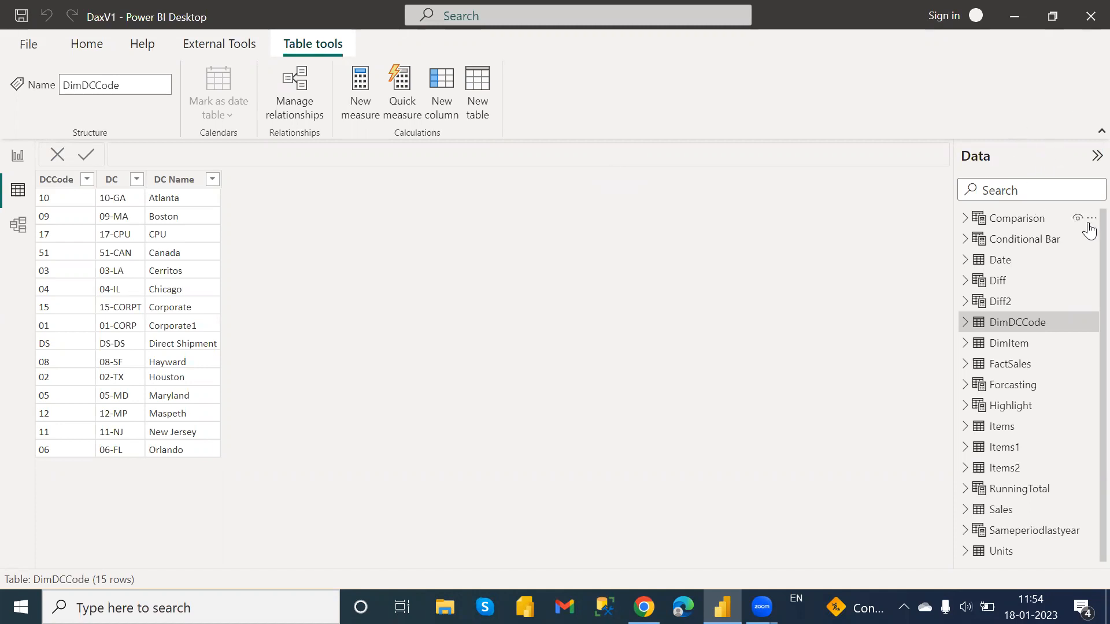
mouse_move(1085, 291)
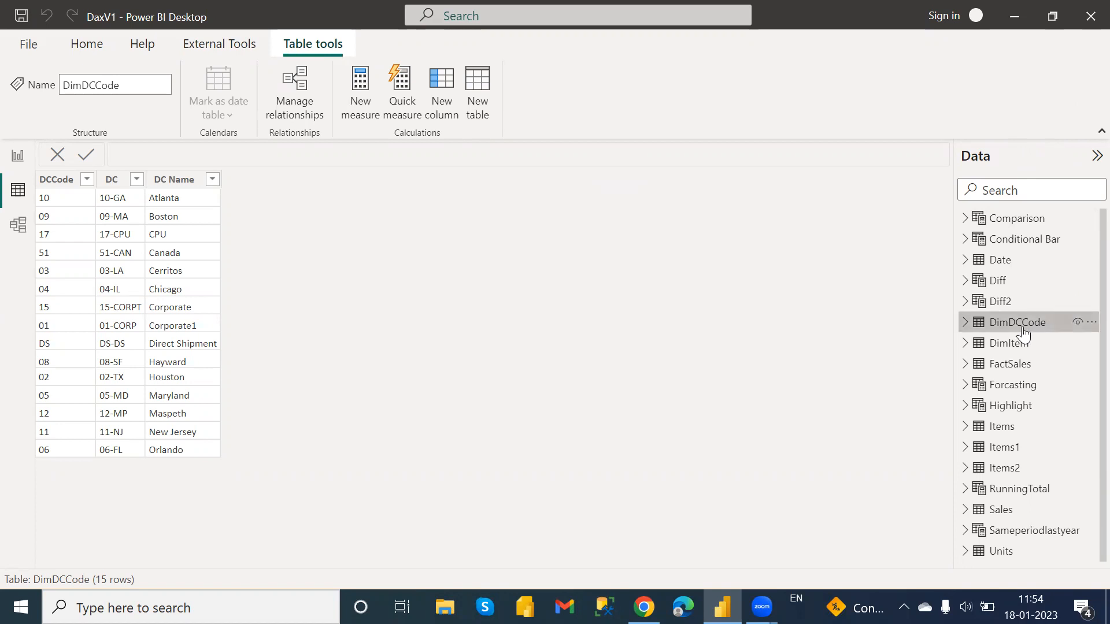
mouse_move(1015, 322)
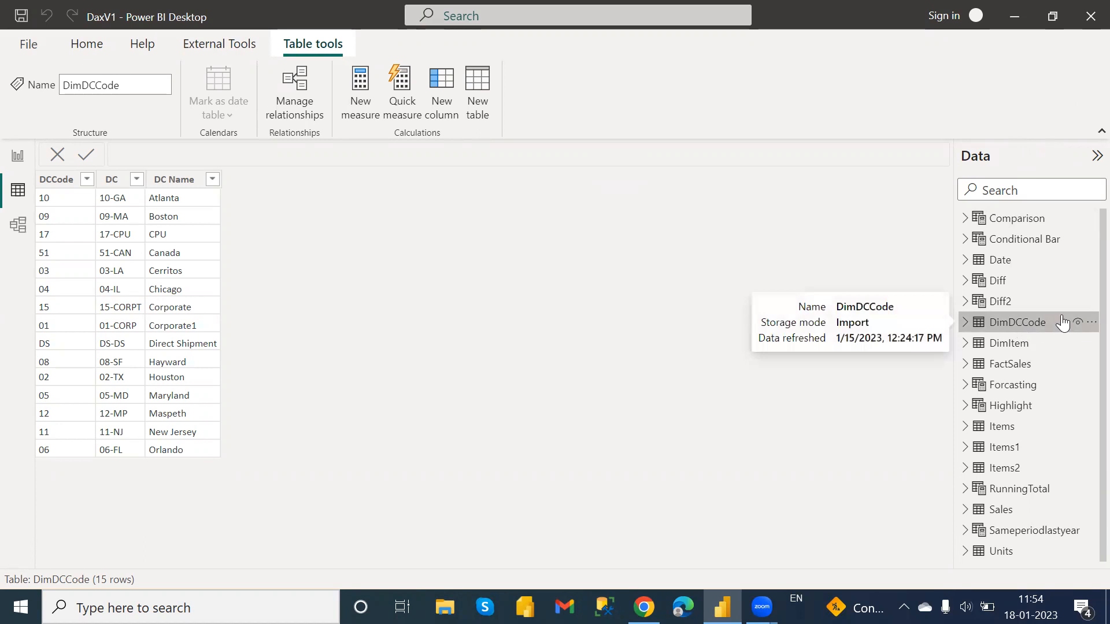
mouse_move(1008, 353)
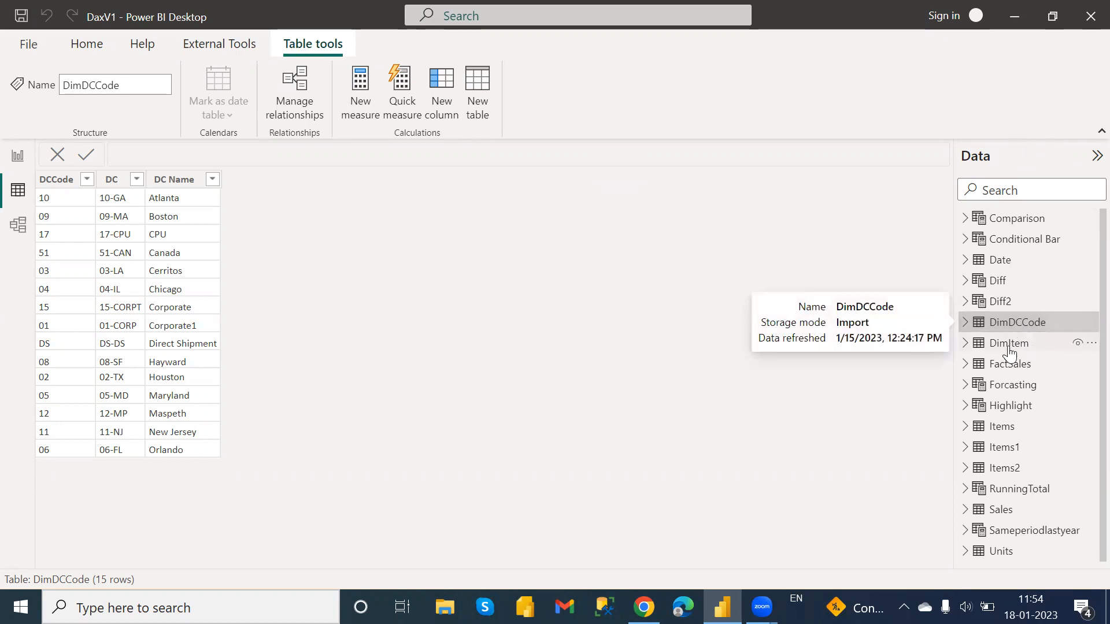
Download the DaxStudio_3_0_5_setup.exe installer from the official DAX Studio downloads page.
left_click(1006, 343)
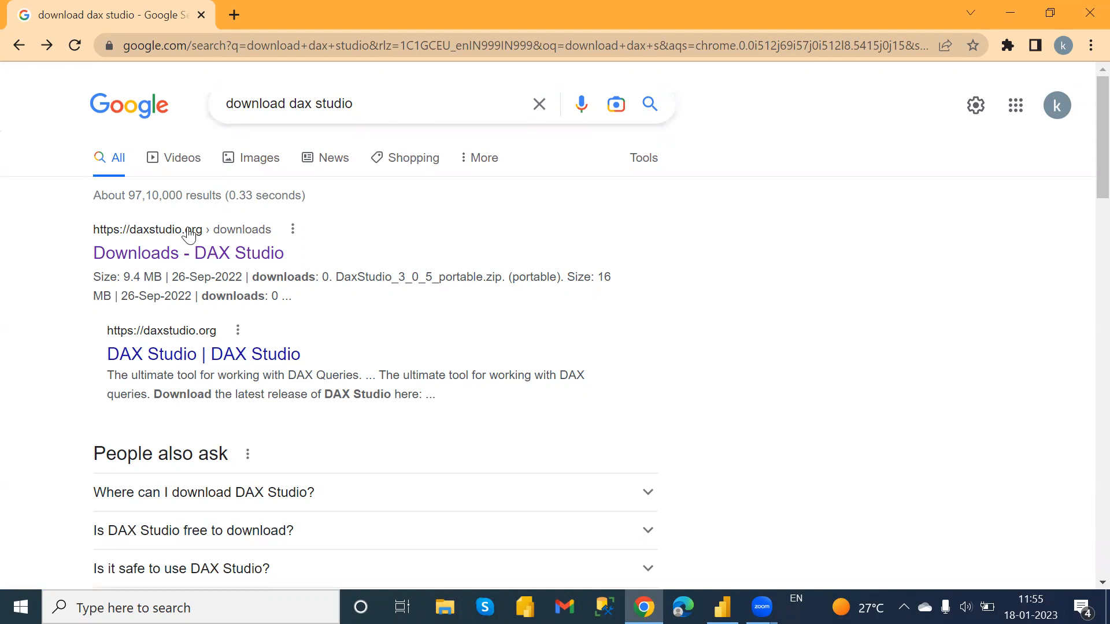
left_click(189, 253)
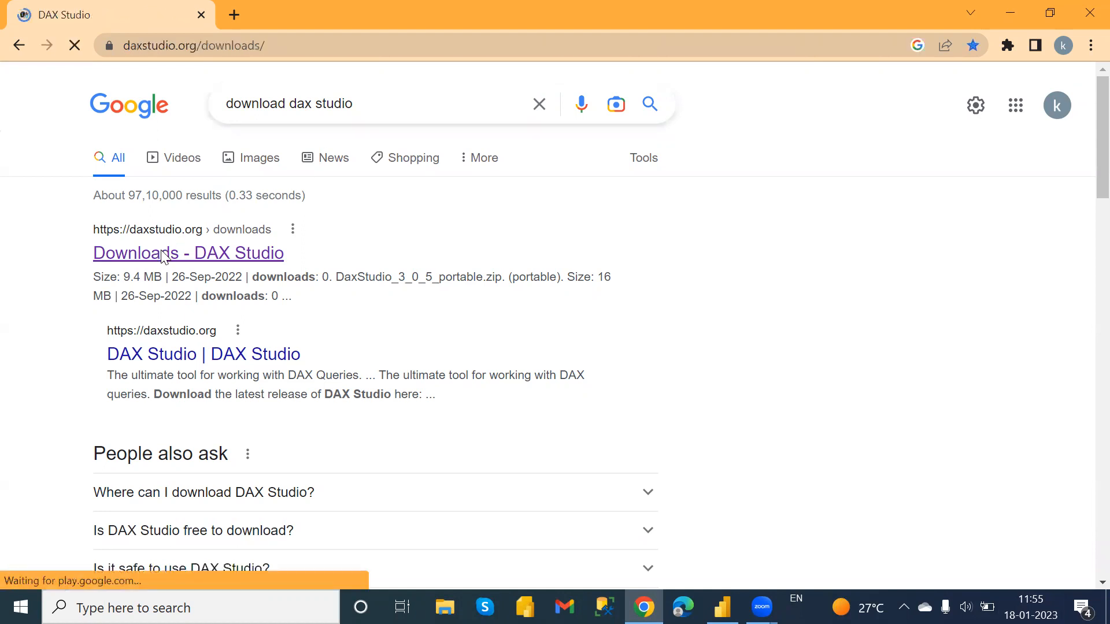
left_click(187, 252)
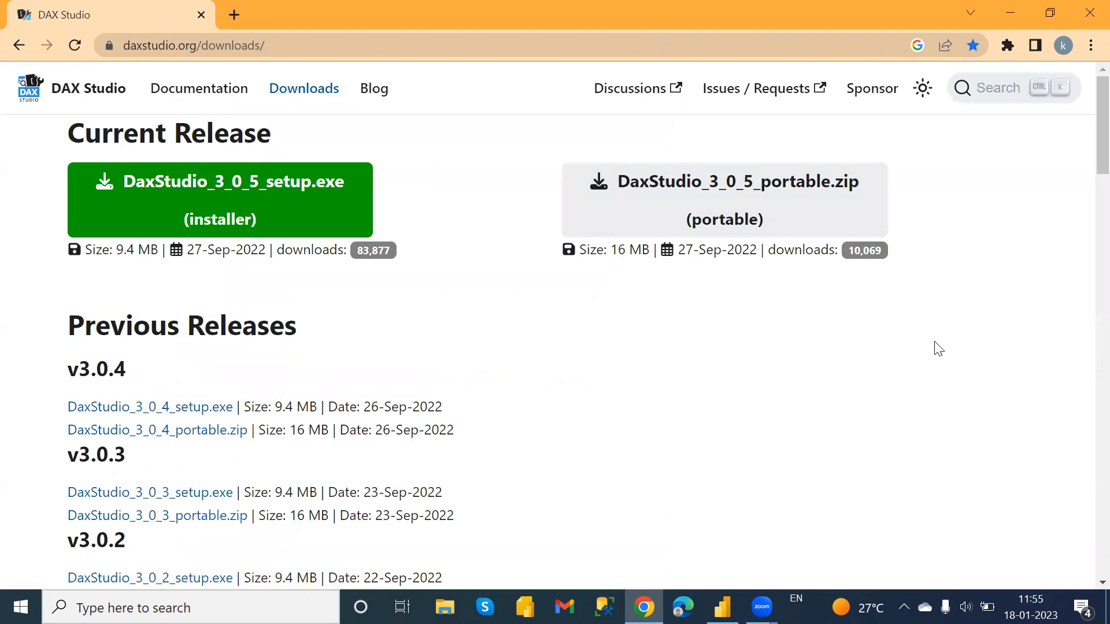
scroll("down", 3)
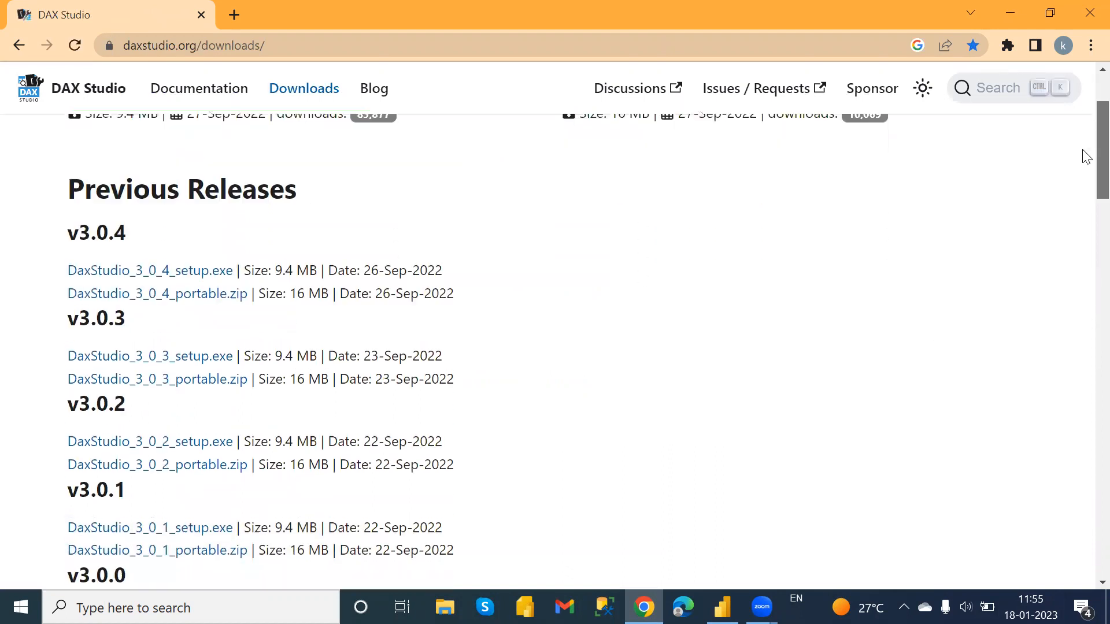
scroll("down", 3)
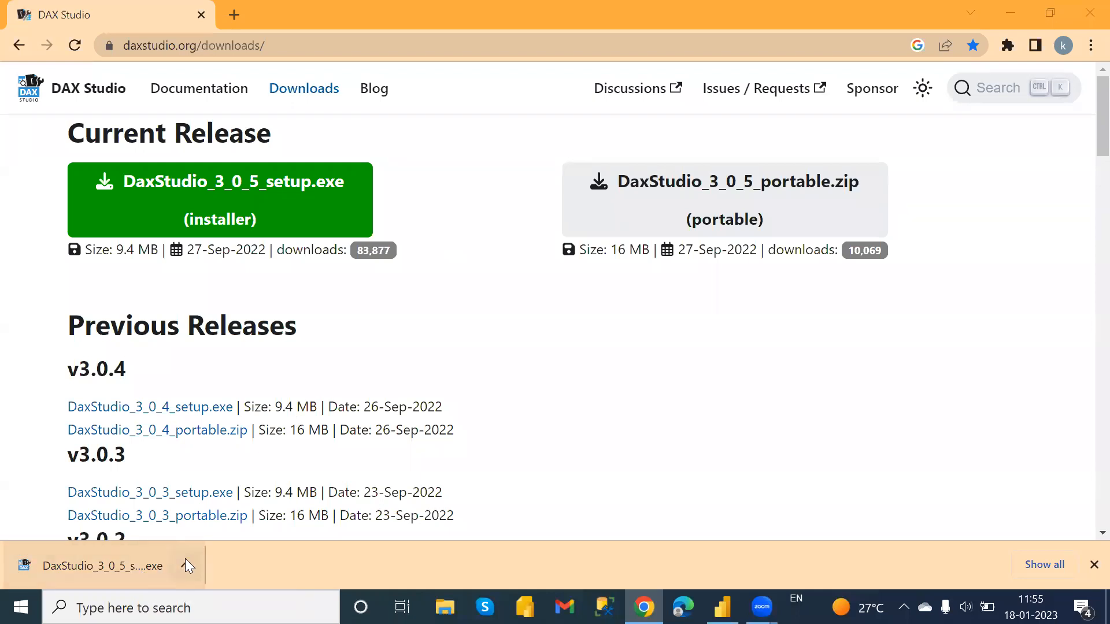
Run the downloaded DAX Studio 3.0.5 installer for all users and accept the license.
left_click(186, 566)
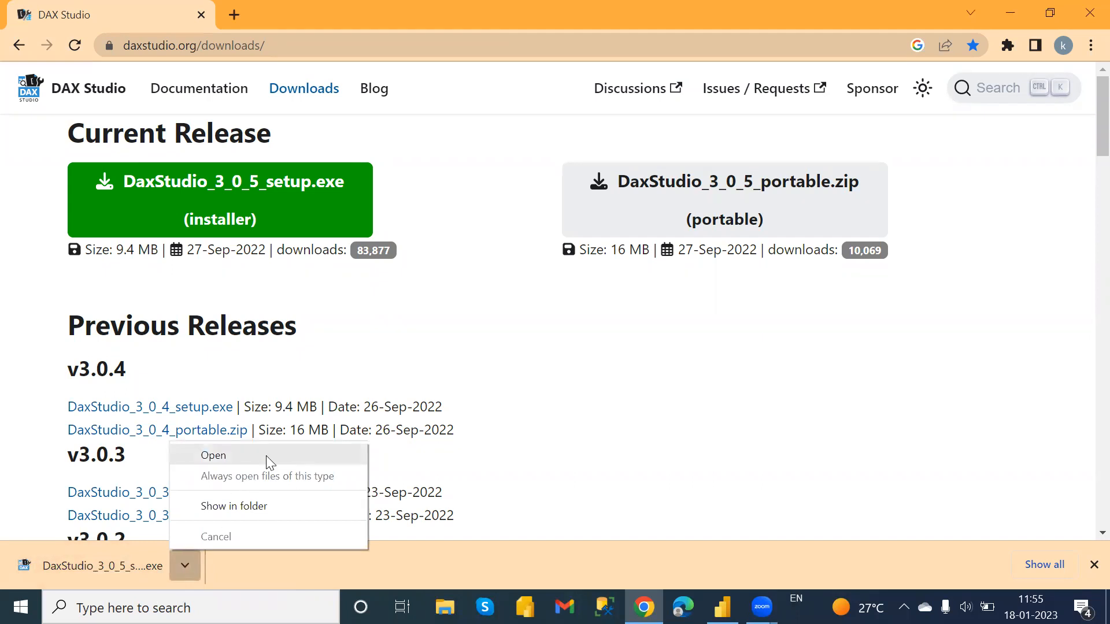
left_click(214, 455)
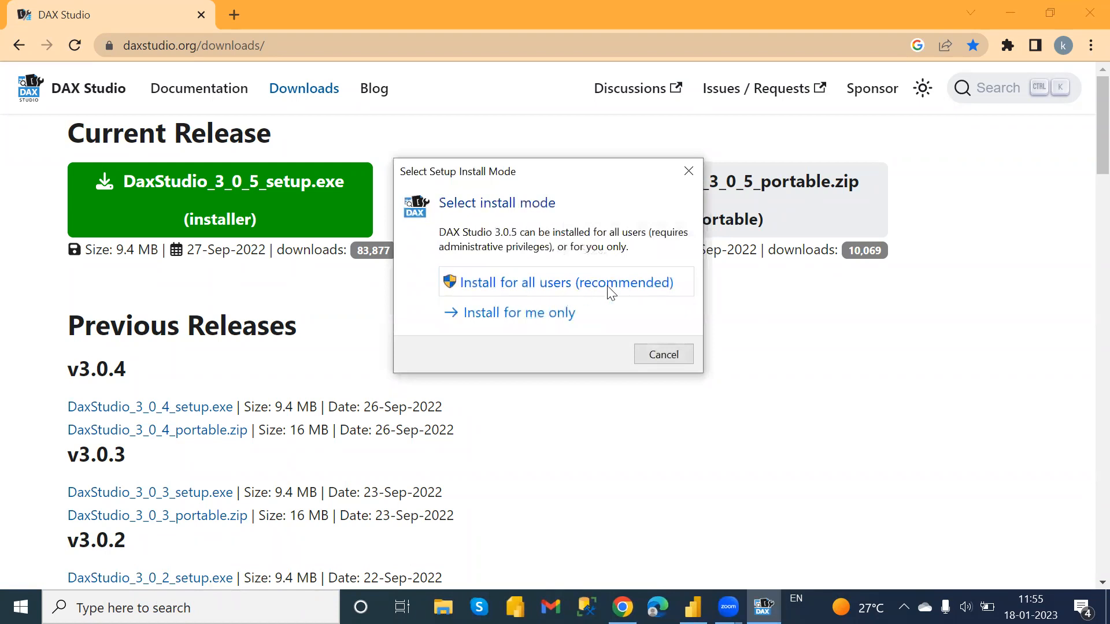
mouse_move(583, 293)
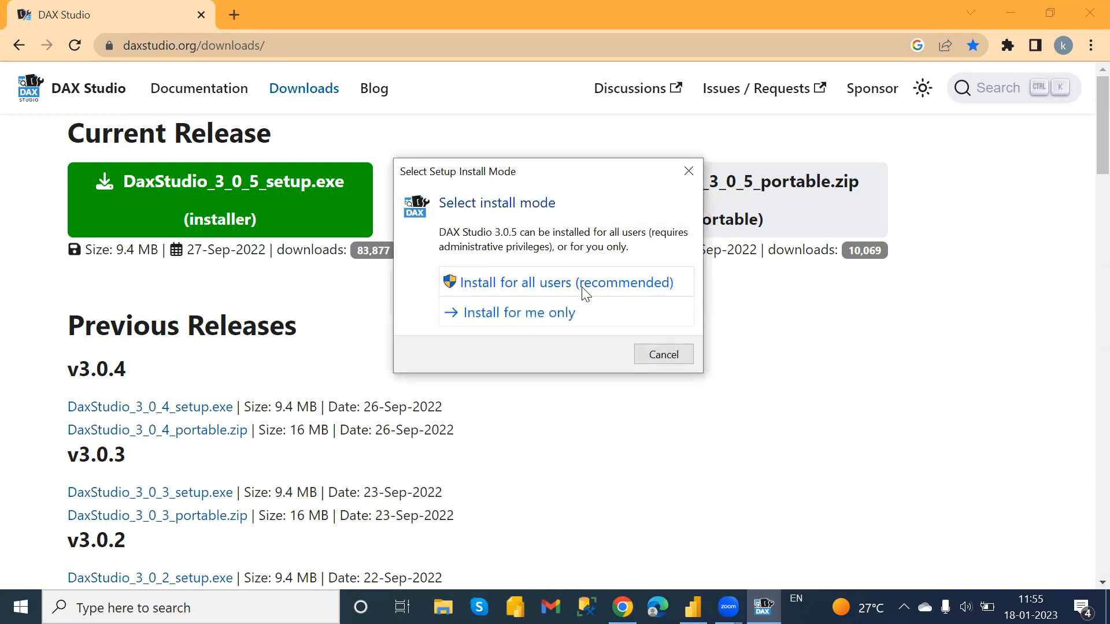
left_click(565, 281)
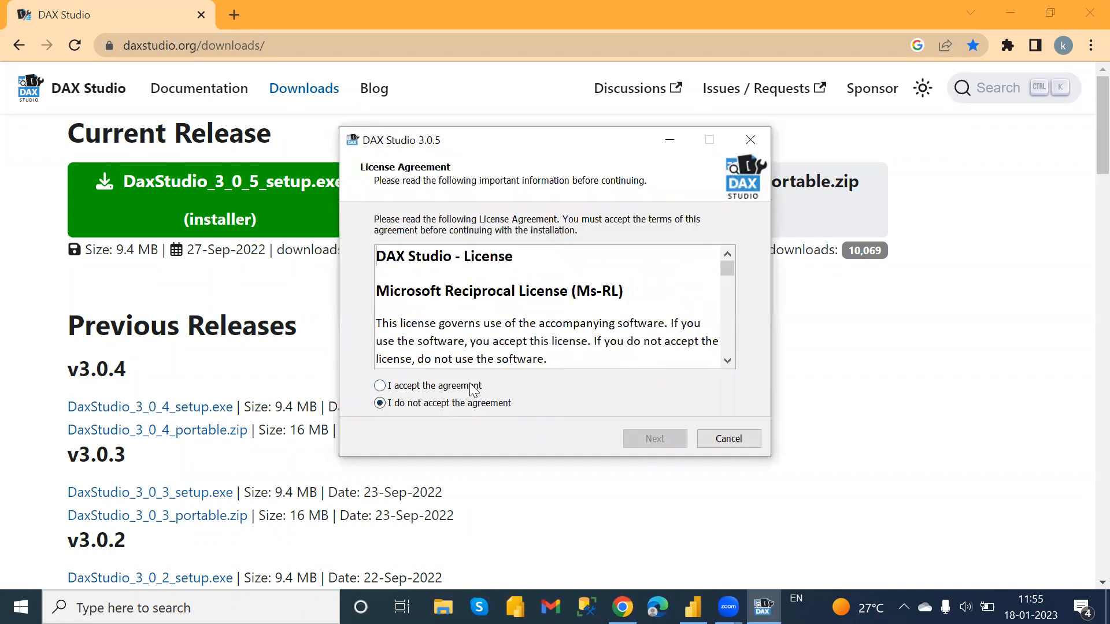
left_click(654, 438)
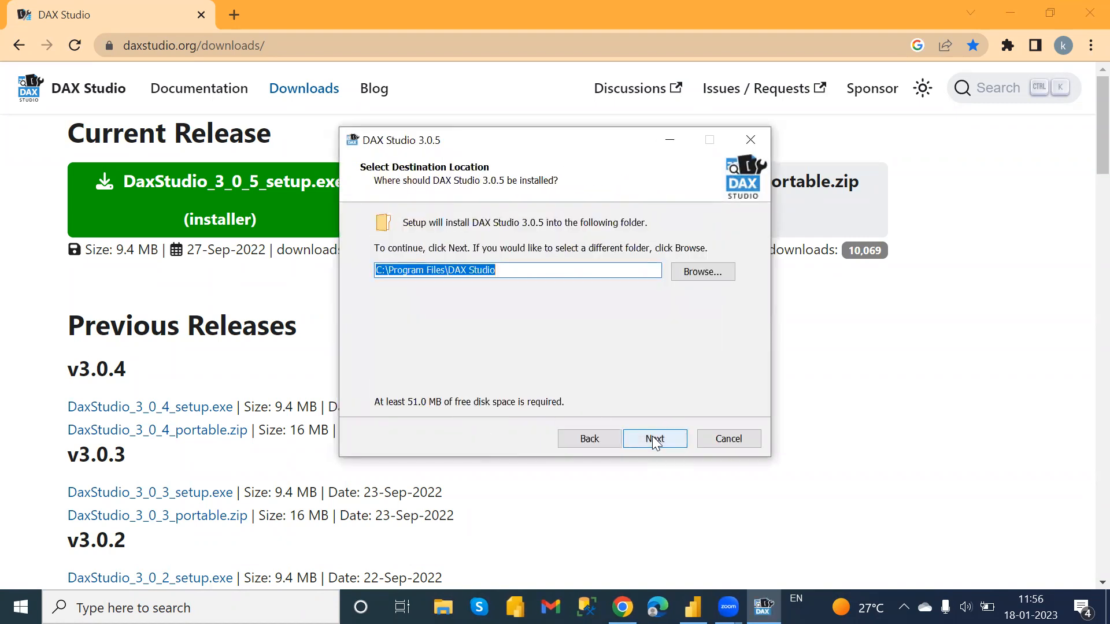
mouse_move(678, 315)
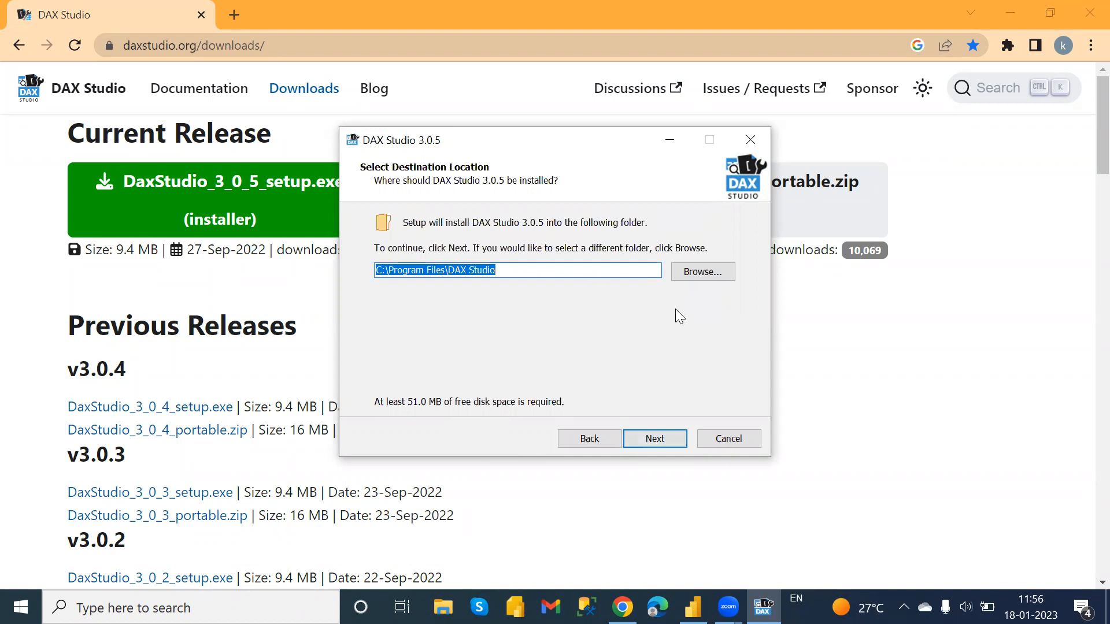
mouse_move(636, 399)
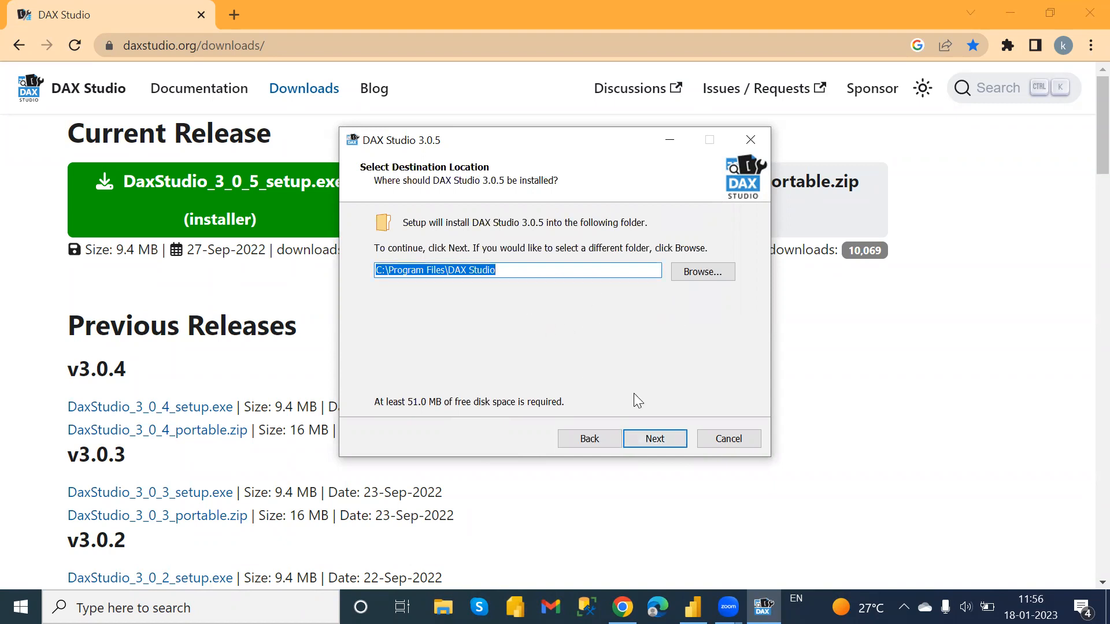
Keep the default folder, components and shortcuts, add a desktop shortcut, and finish installing.
left_click(653, 438)
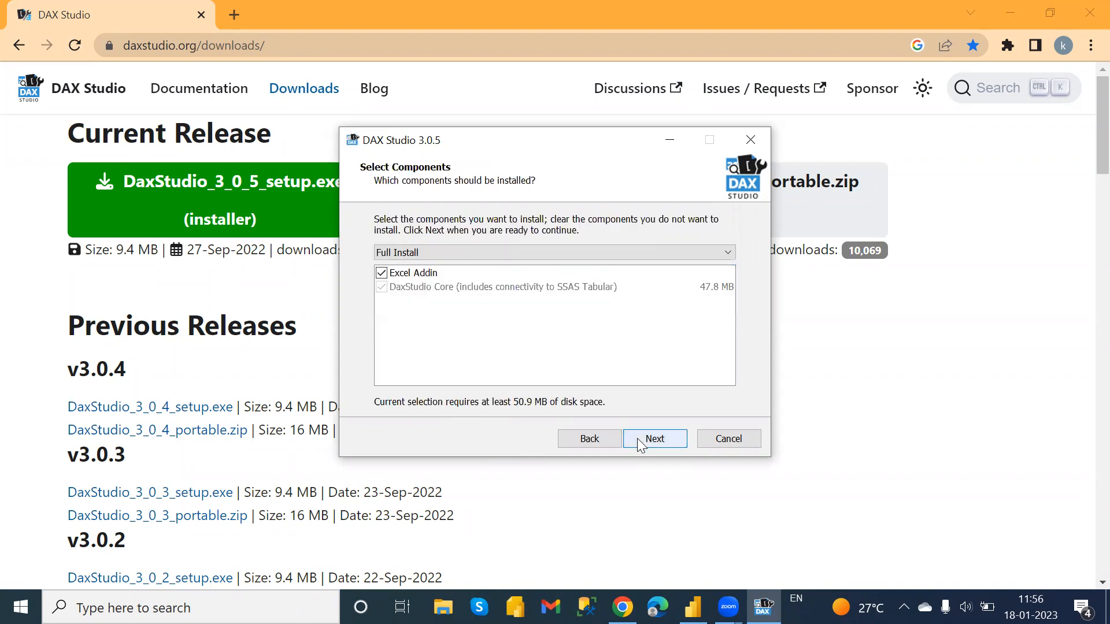
left_click(652, 438)
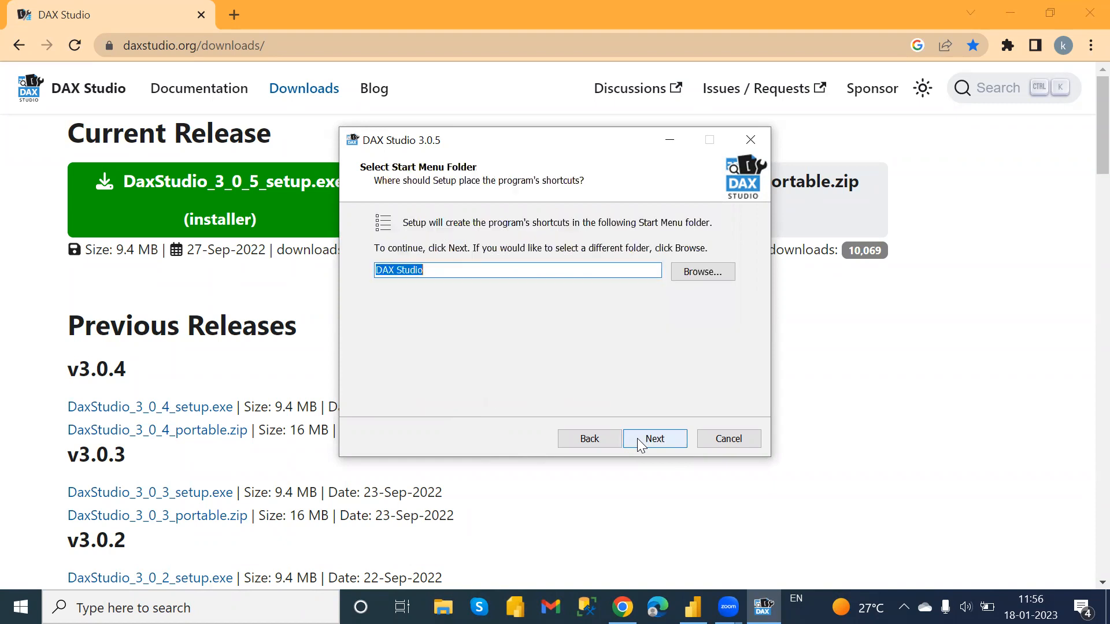
left_click(653, 439)
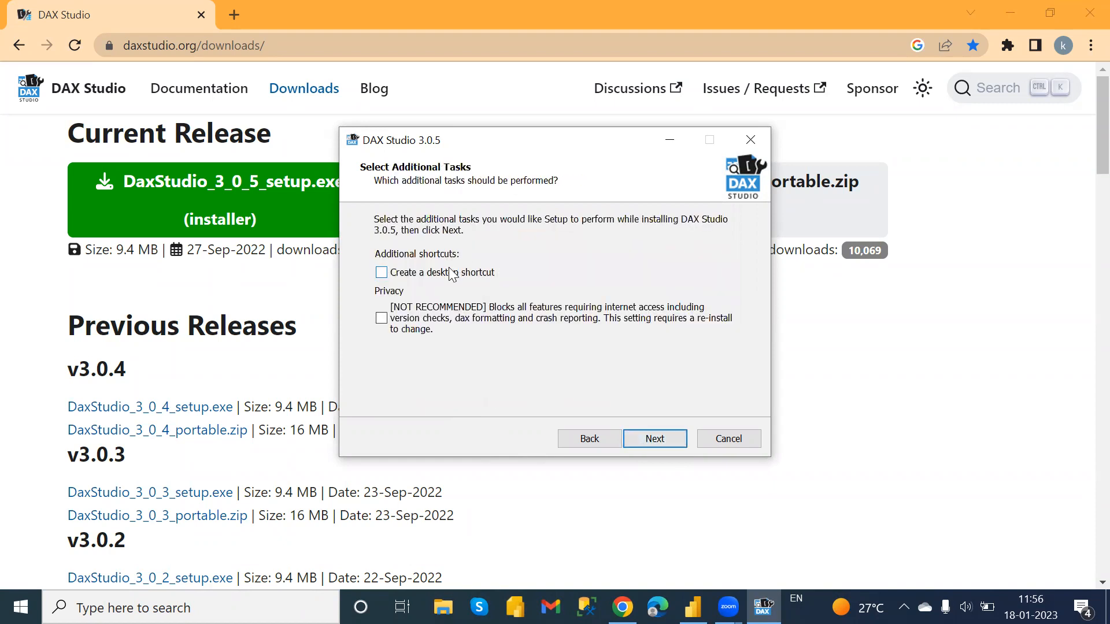
left_click(381, 272)
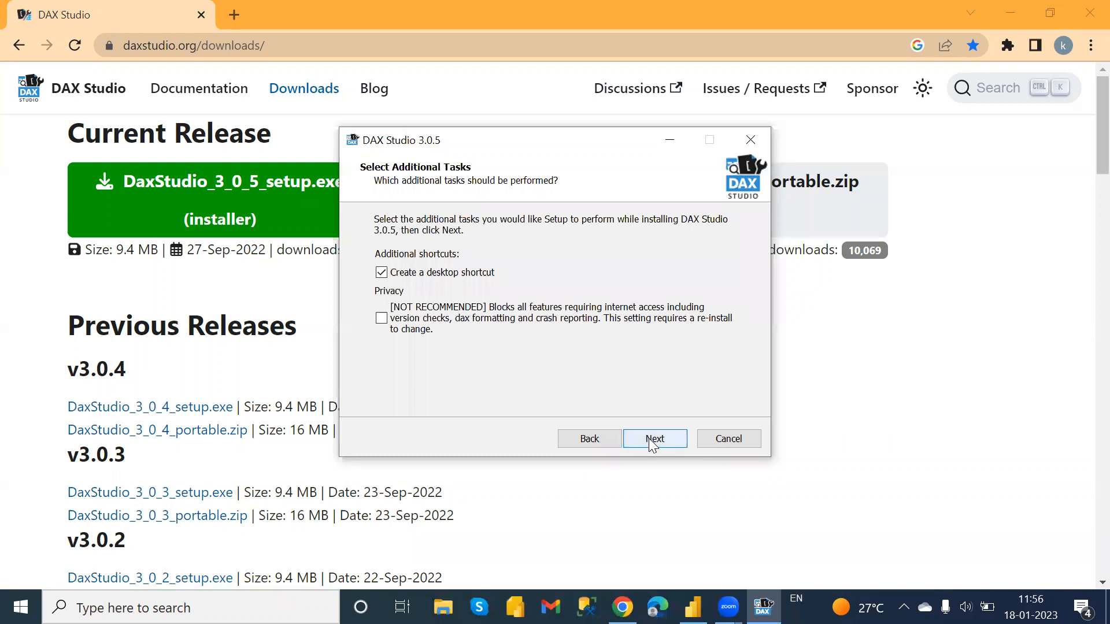
left_click(653, 439)
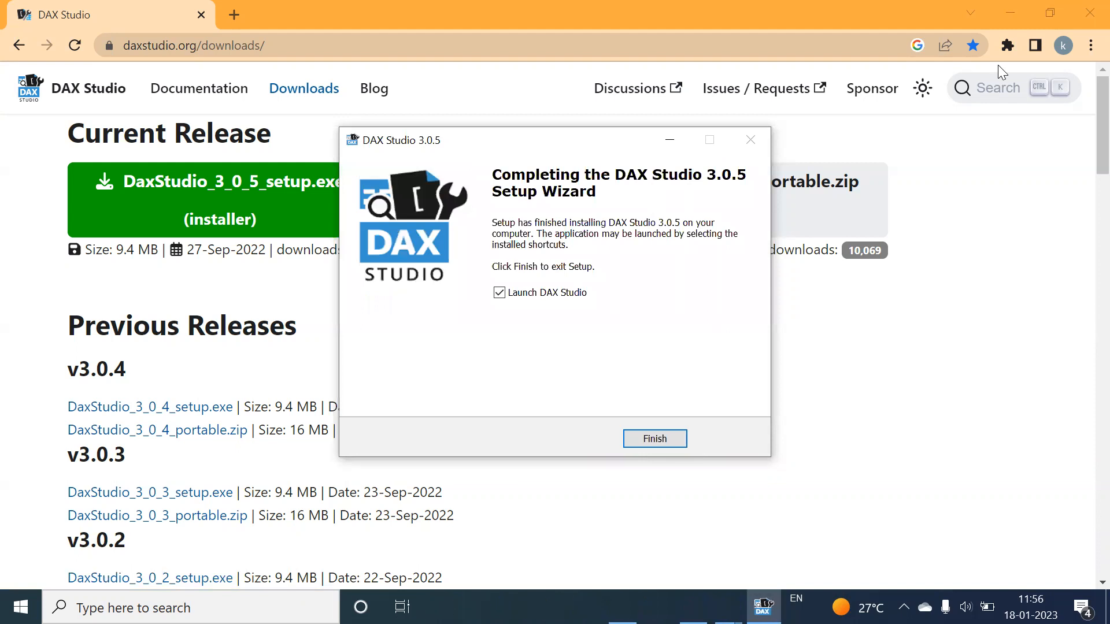
left_click(652, 438)
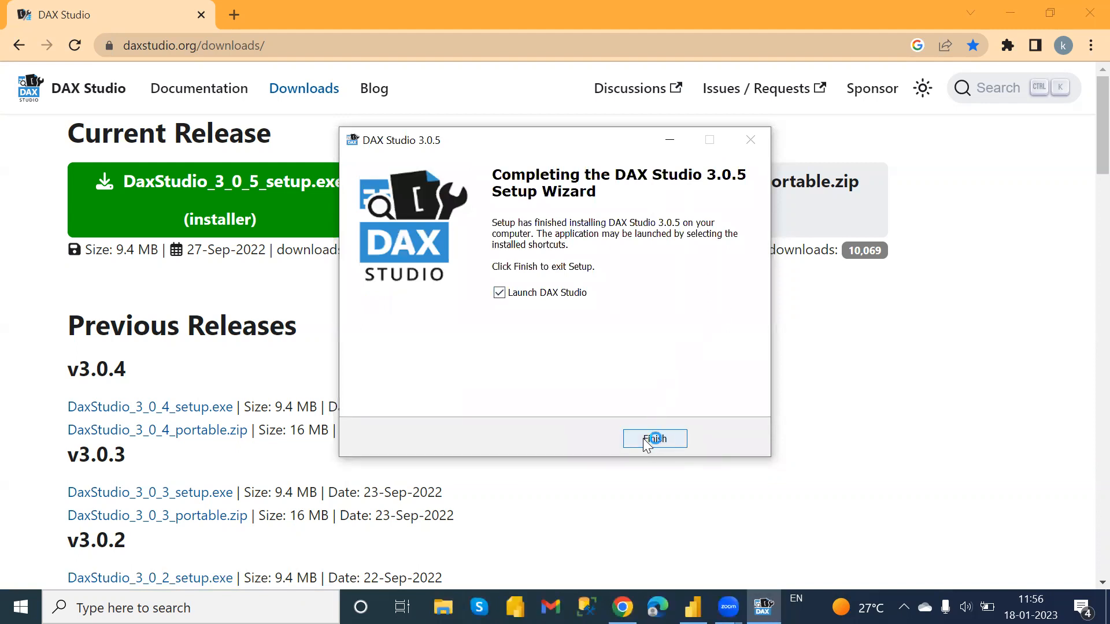
left_click(654, 439)
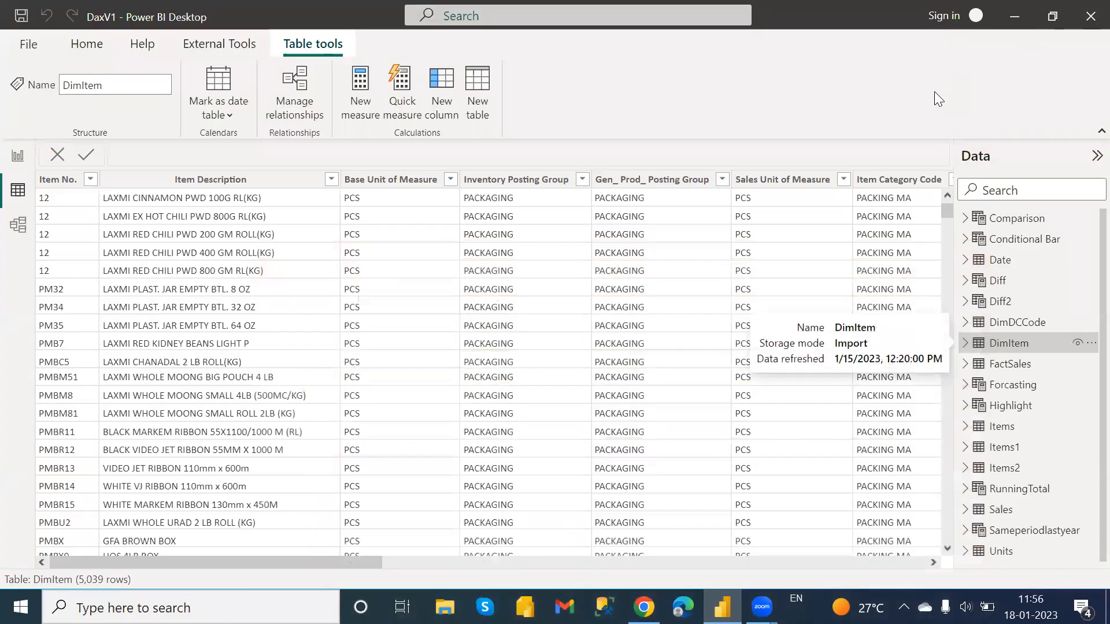
mouse_move(789, 126)
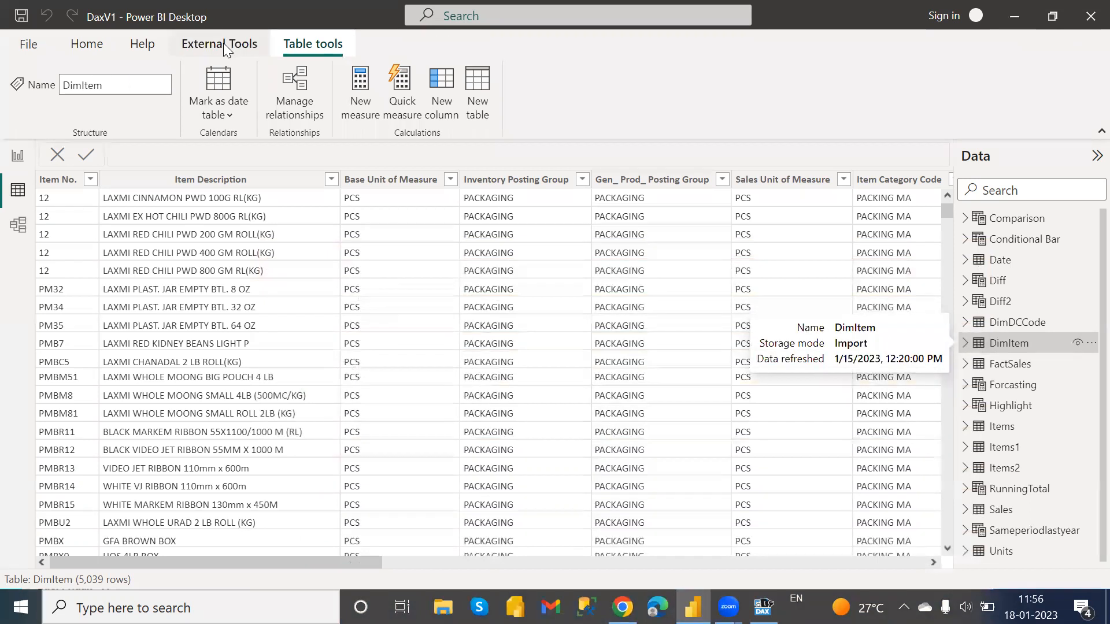
Show the External Tools ribbon in Power BI Desktop, where DAX Studio is listed.
left_click(219, 43)
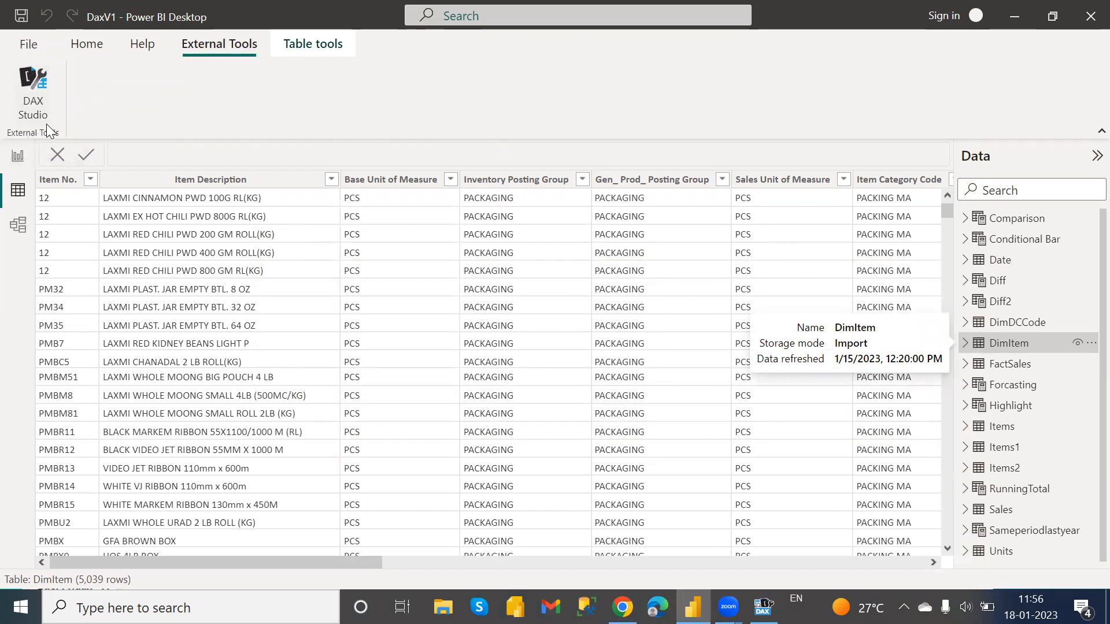
mouse_move(701, 551)
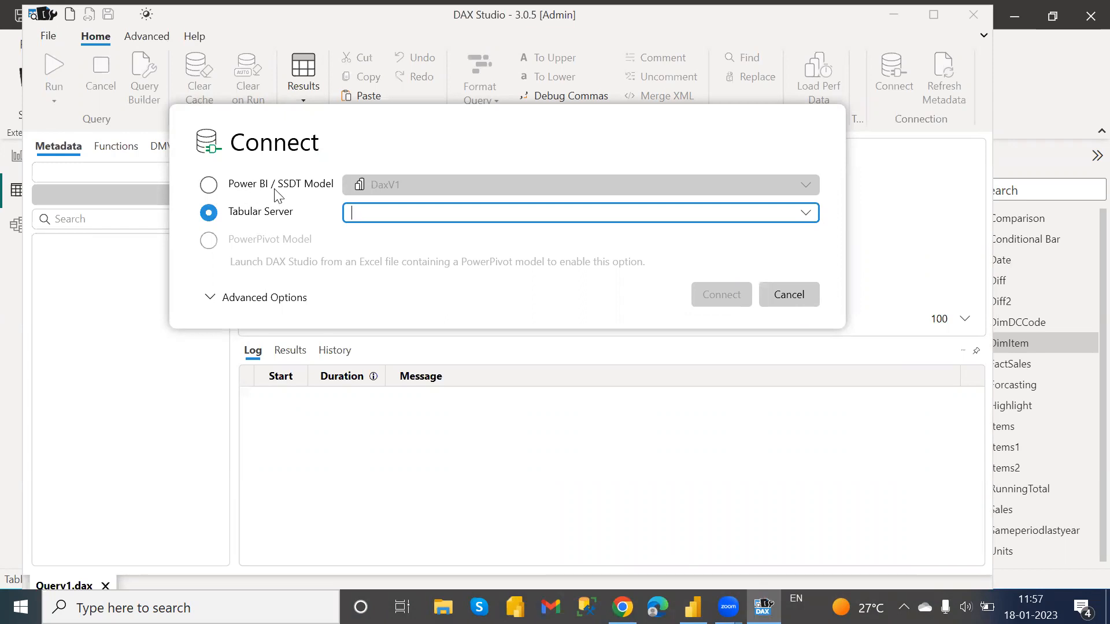
mouse_move(342, 196)
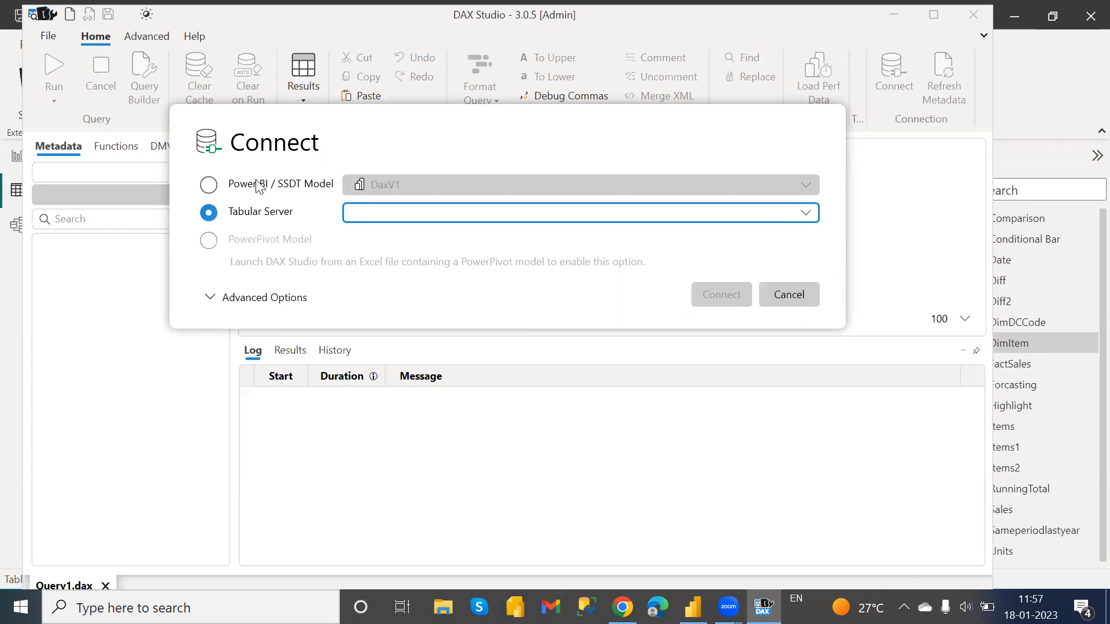
Connect DAX Studio to the DaxV1 Power BI / SSDT model.
left_click(208, 183)
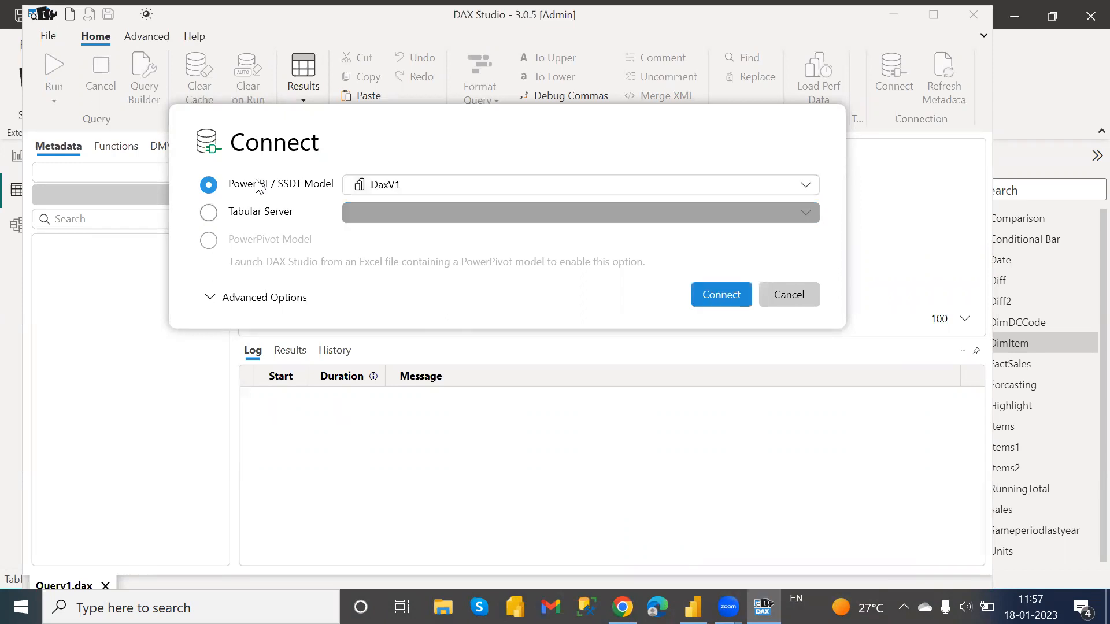
left_click(573, 185)
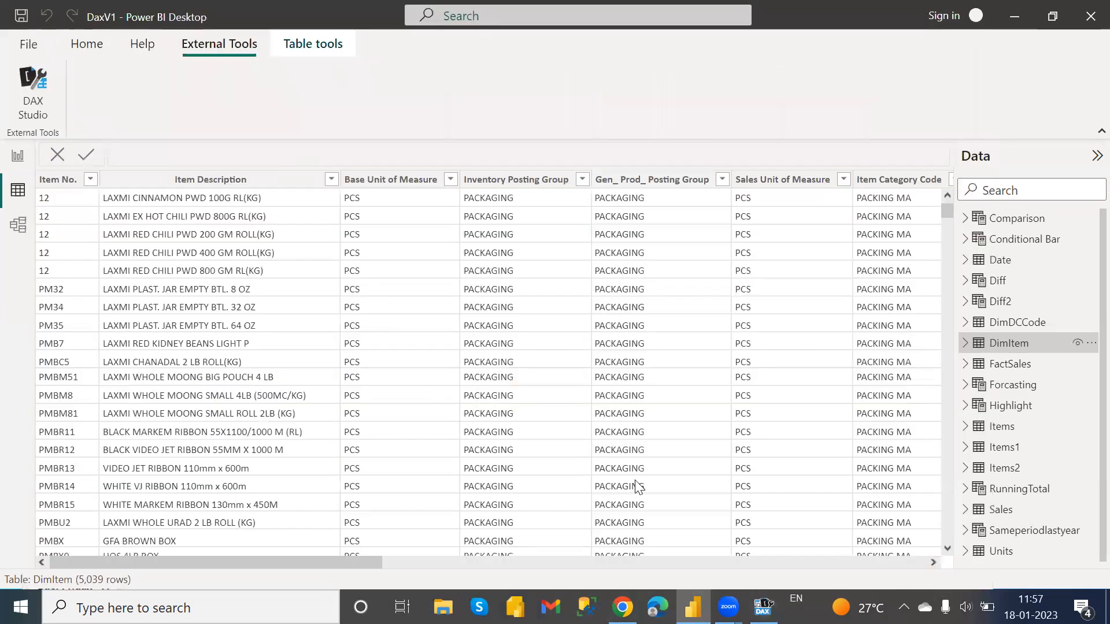
left_click(33, 92)
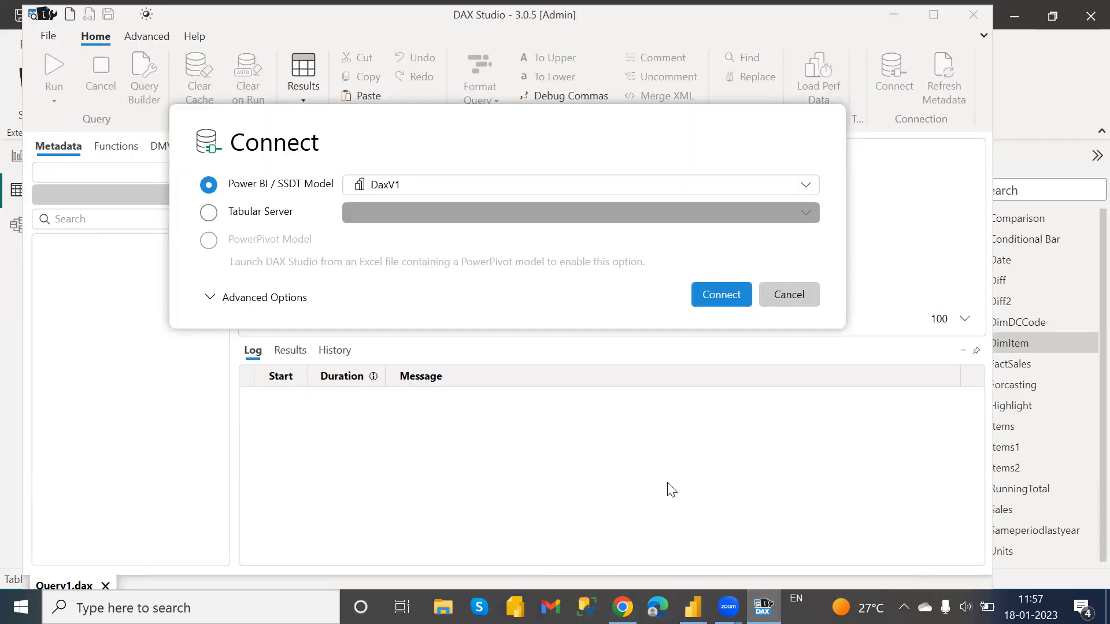
left_click(720, 294)
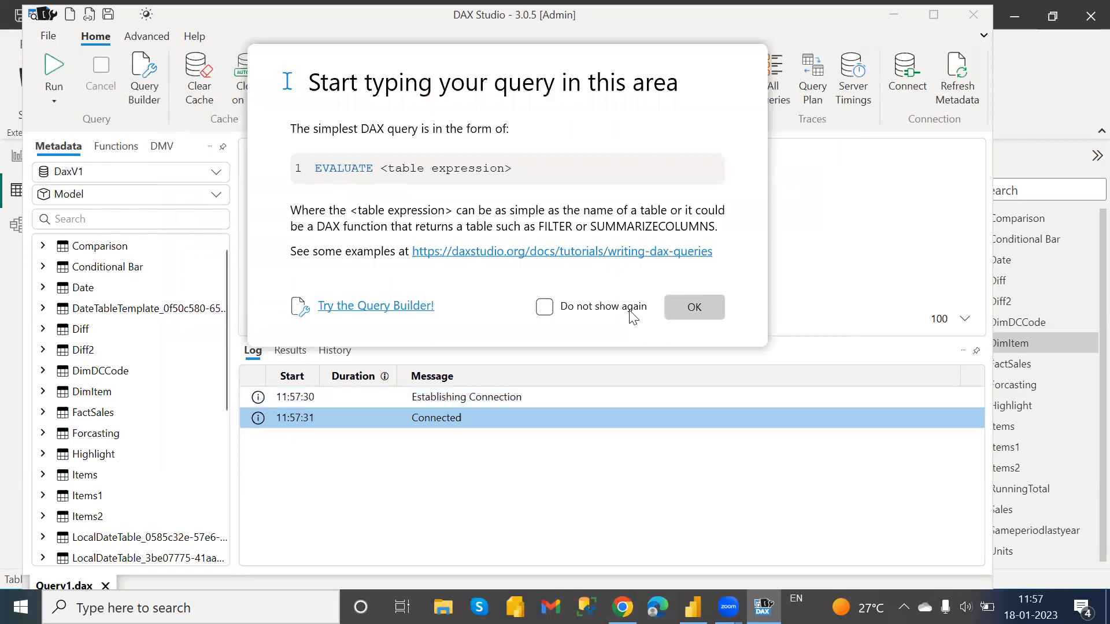
Dismiss the query tip, scroll the Metadata pane, and show the Advanced ribbon tools.
left_click(693, 307)
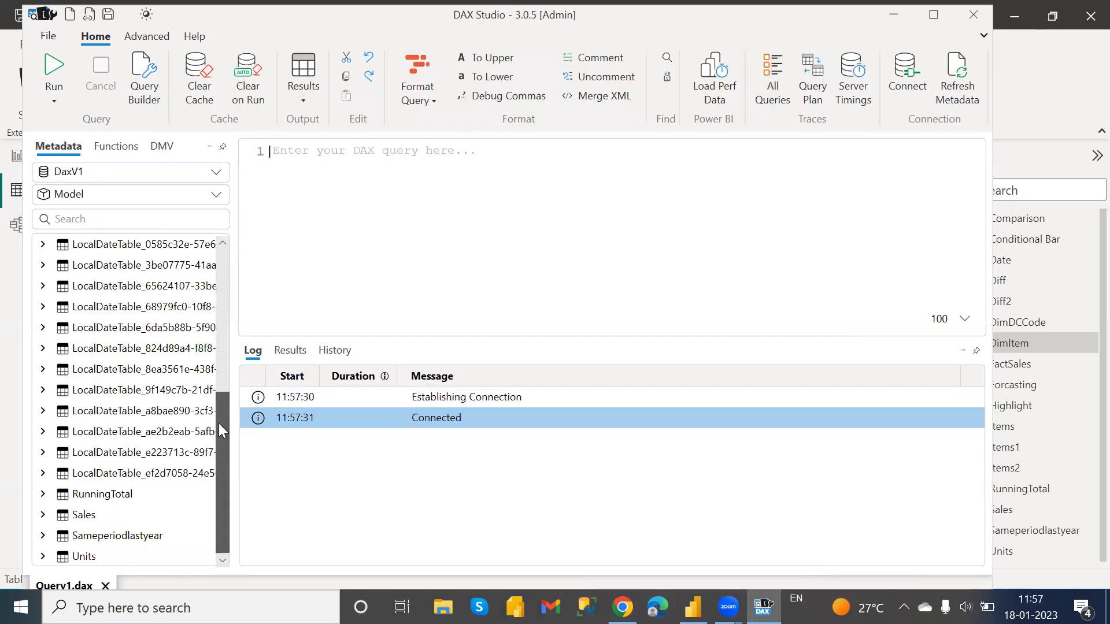
scroll("up", 3)
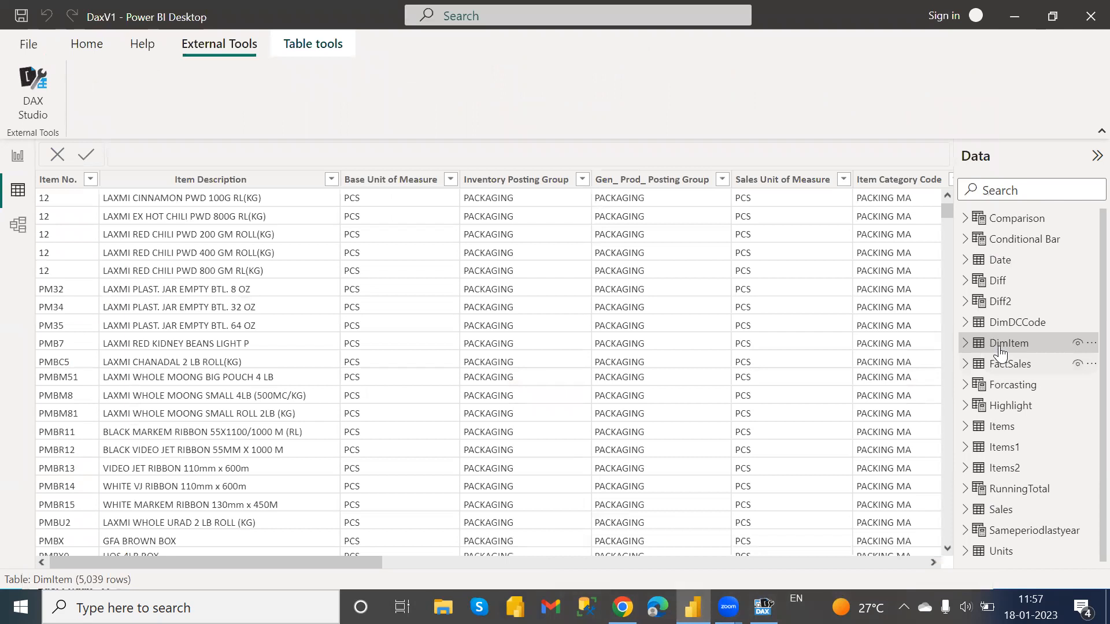
mouse_move(1014, 362)
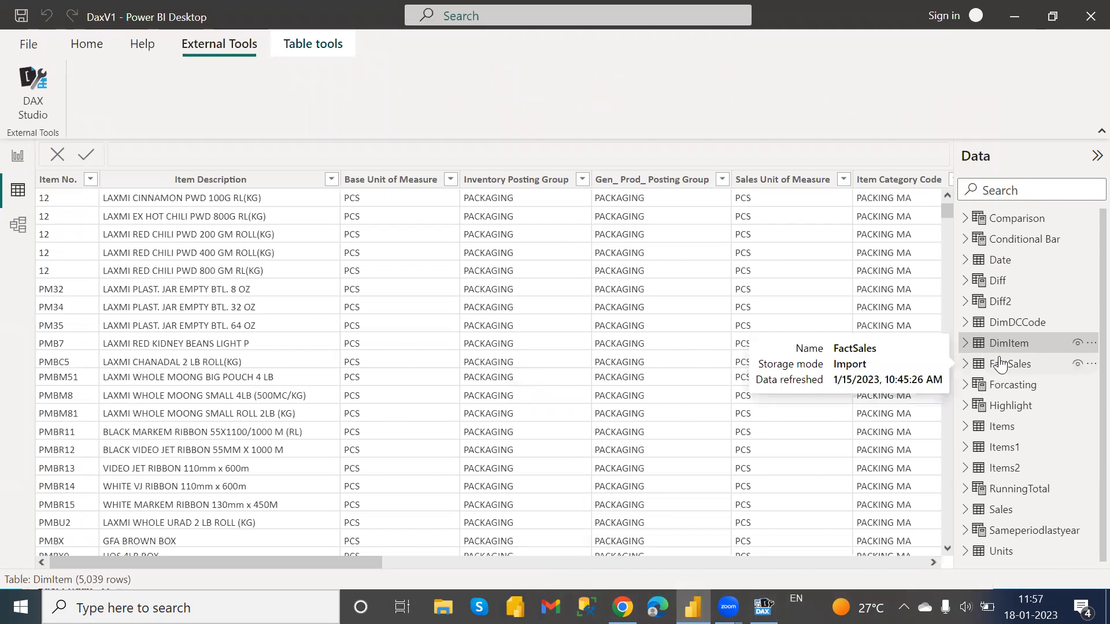
mouse_move(691, 568)
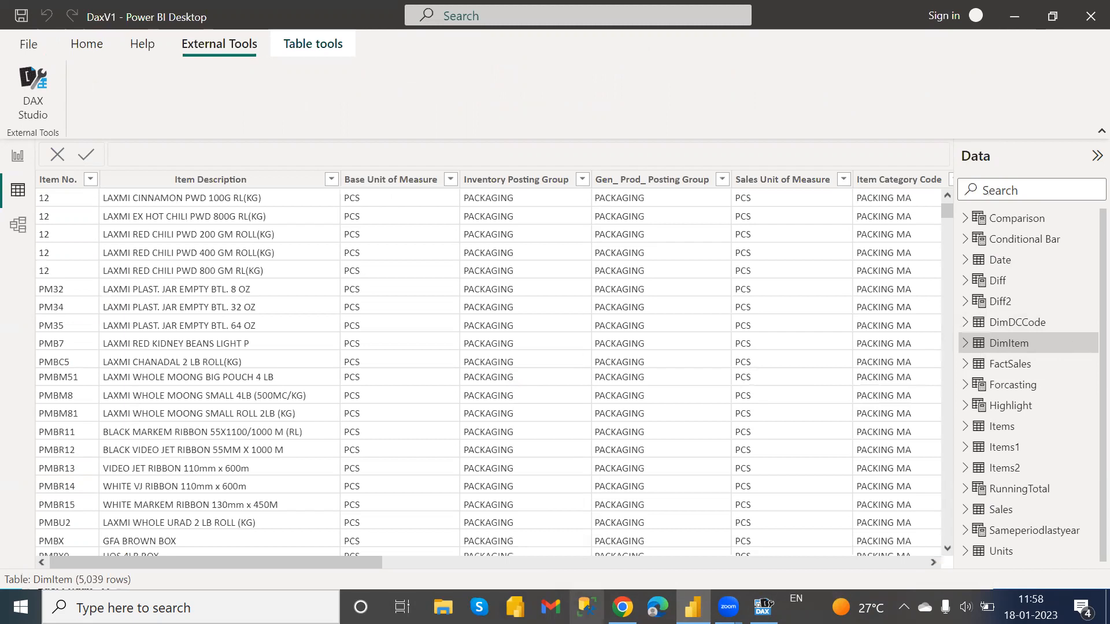
mouse_move(638, 595)
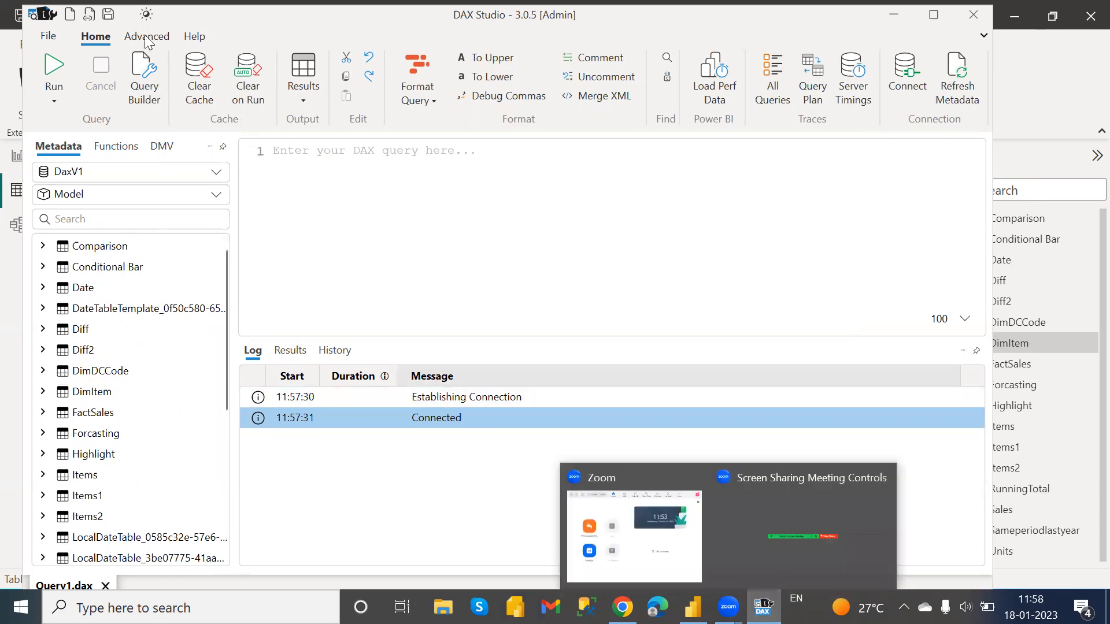
left_click(146, 35)
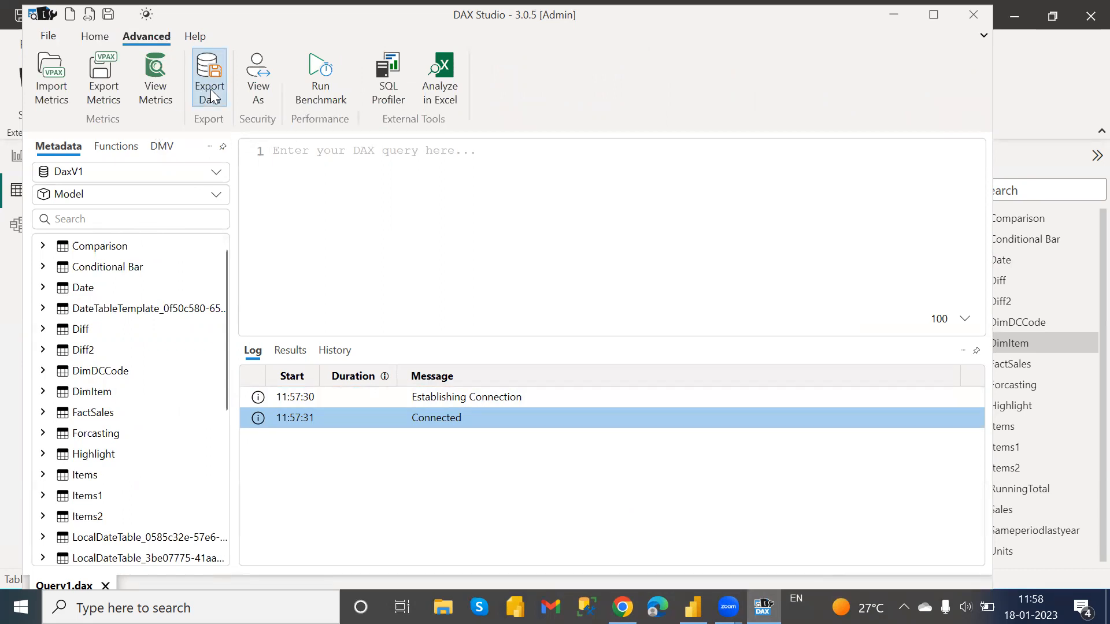
Start Export Data with SQL Tables as the output and focus the Server field.
left_click(209, 78)
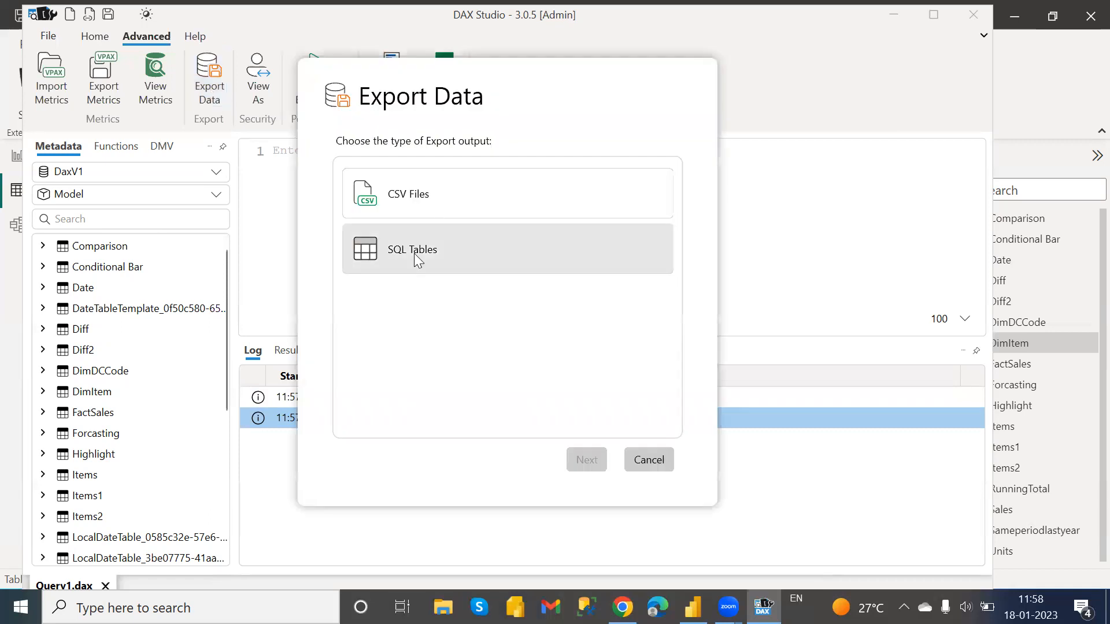
left_click(506, 249)
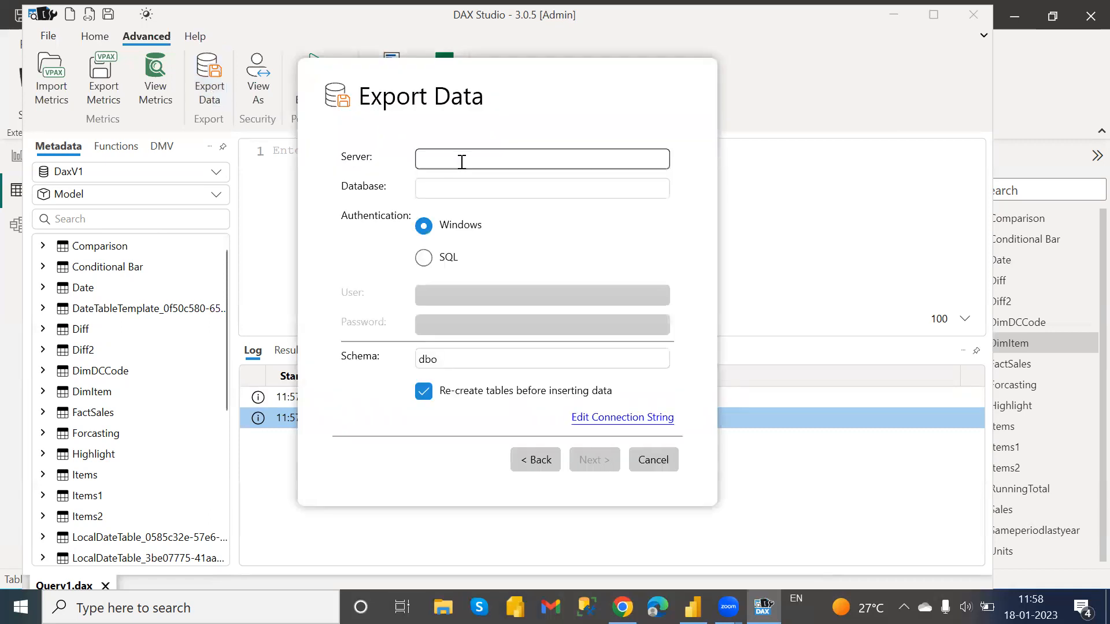
left_click(541, 159)
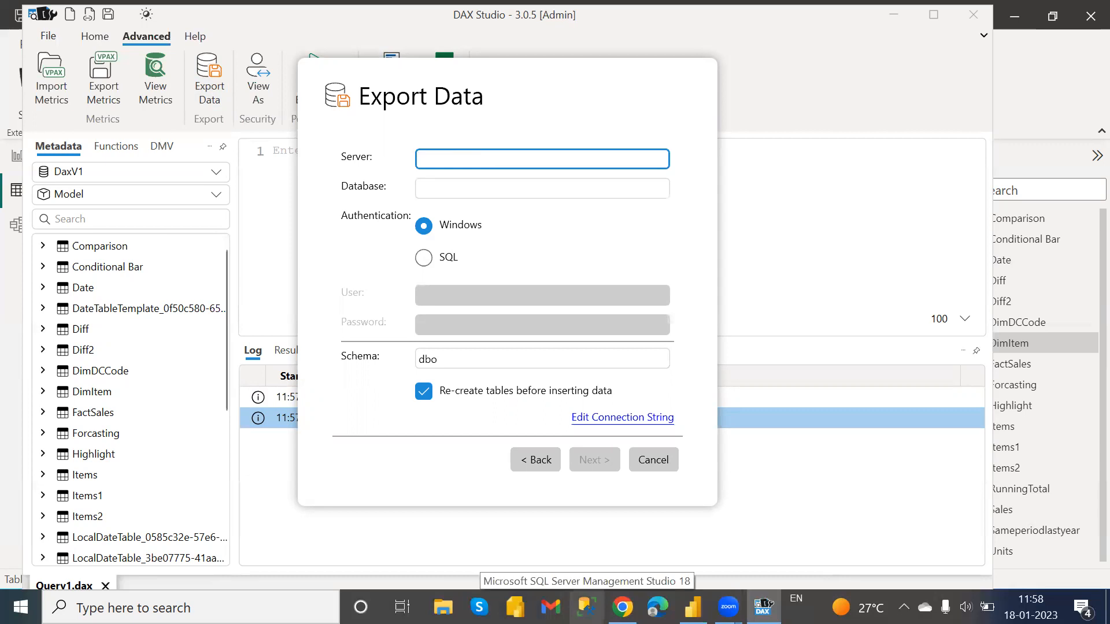
mouse_move(639, 84)
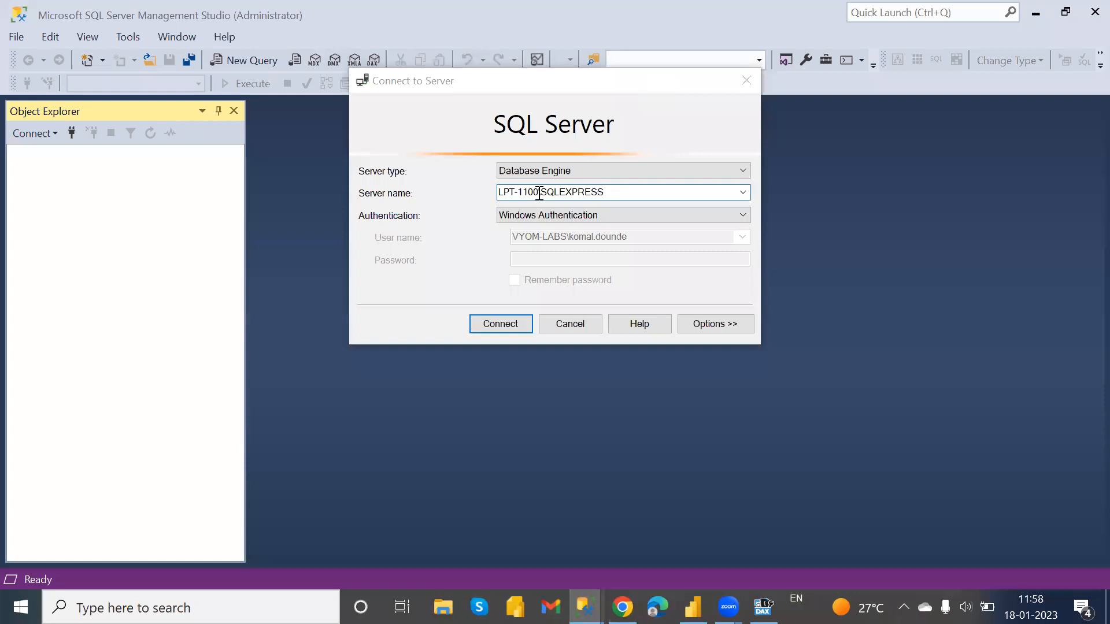
Copy the LPT-110\SQLEXPRESS server name from SSMS into DAX Studio's Server field.
triple_click(551, 192)
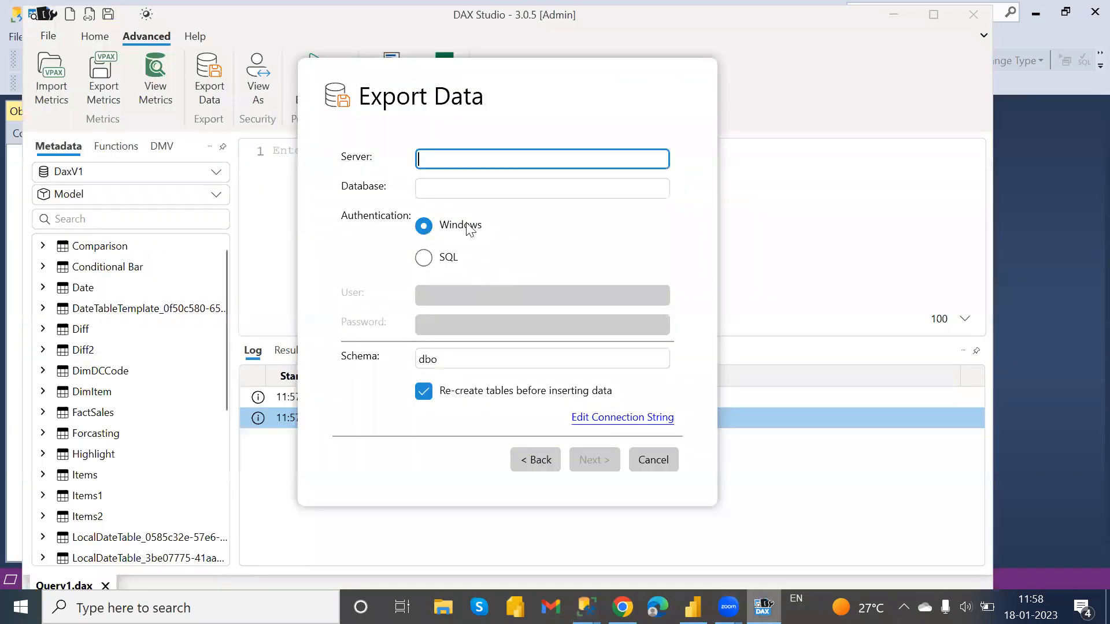
type("LPT-110\\SQLEXPRESS")
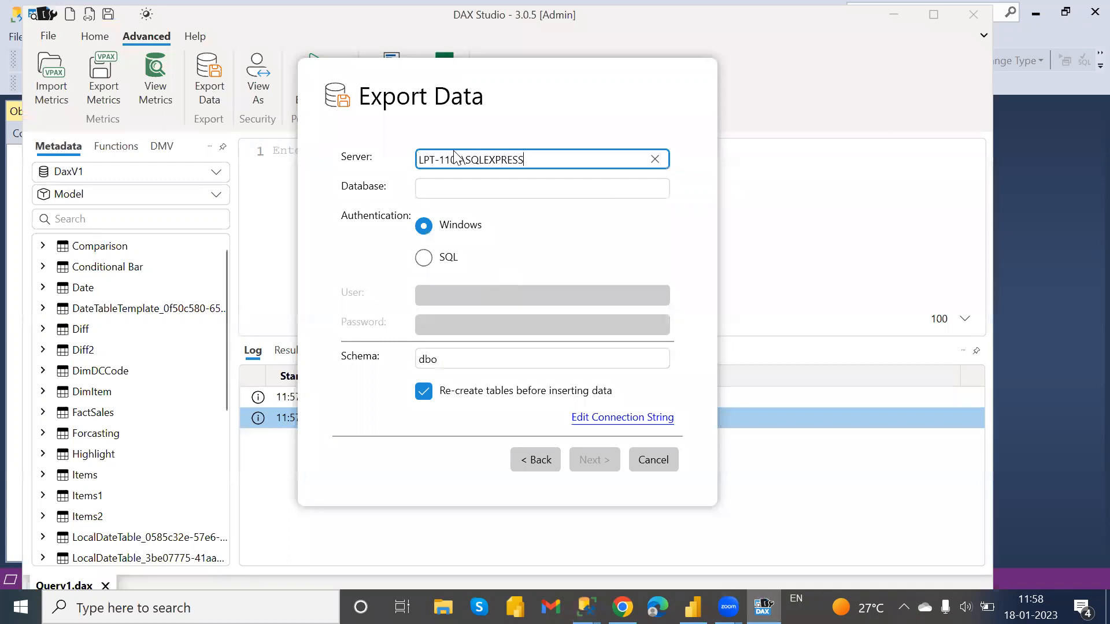
left_click(541, 188)
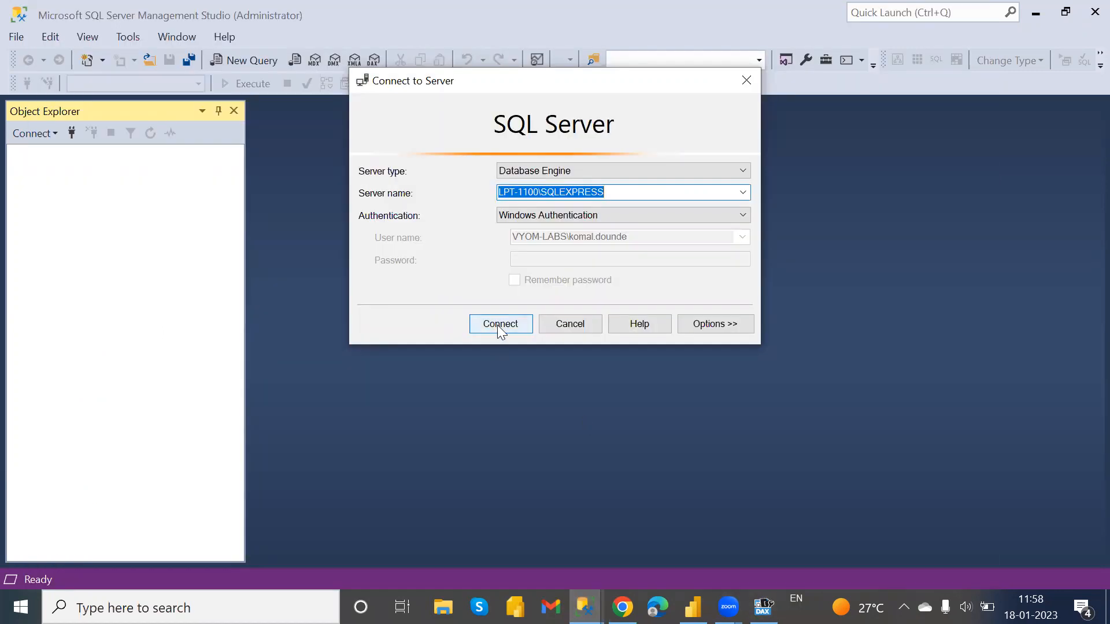
Connect to LPT-110\SQLEXPRESS in SSMS and create the Export_Dax database.
left_click(500, 324)
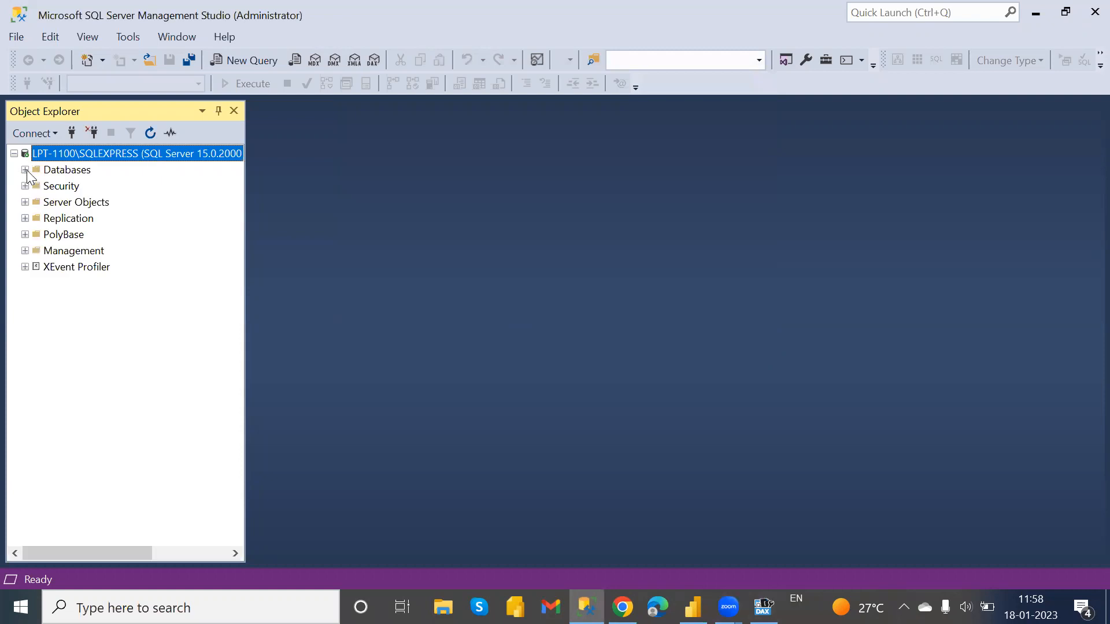
left_click(25, 170)
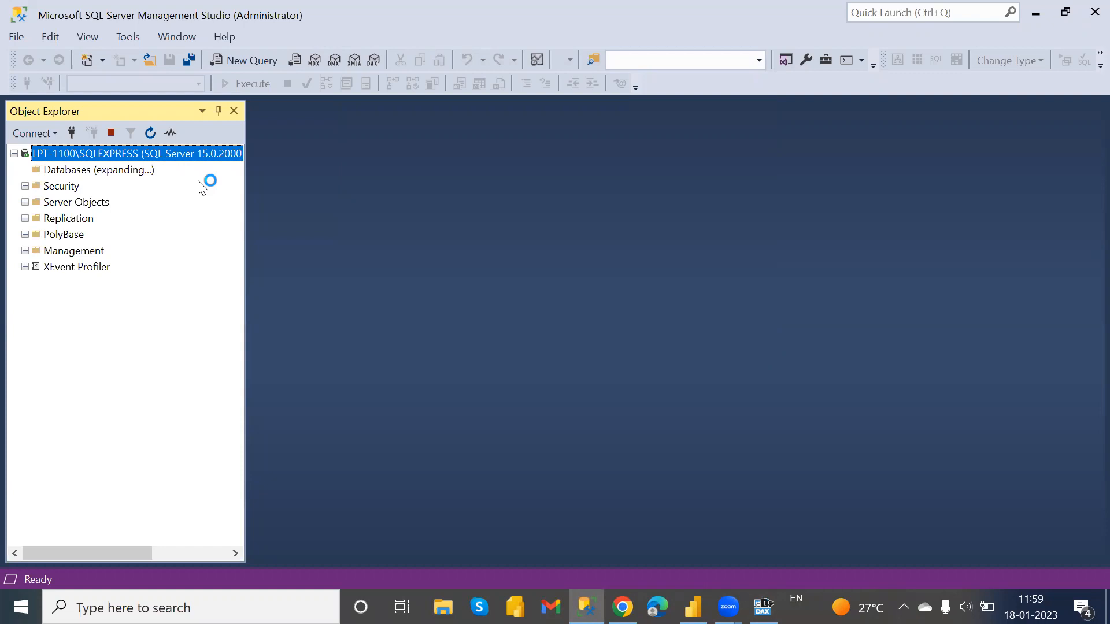
mouse_move(239, 196)
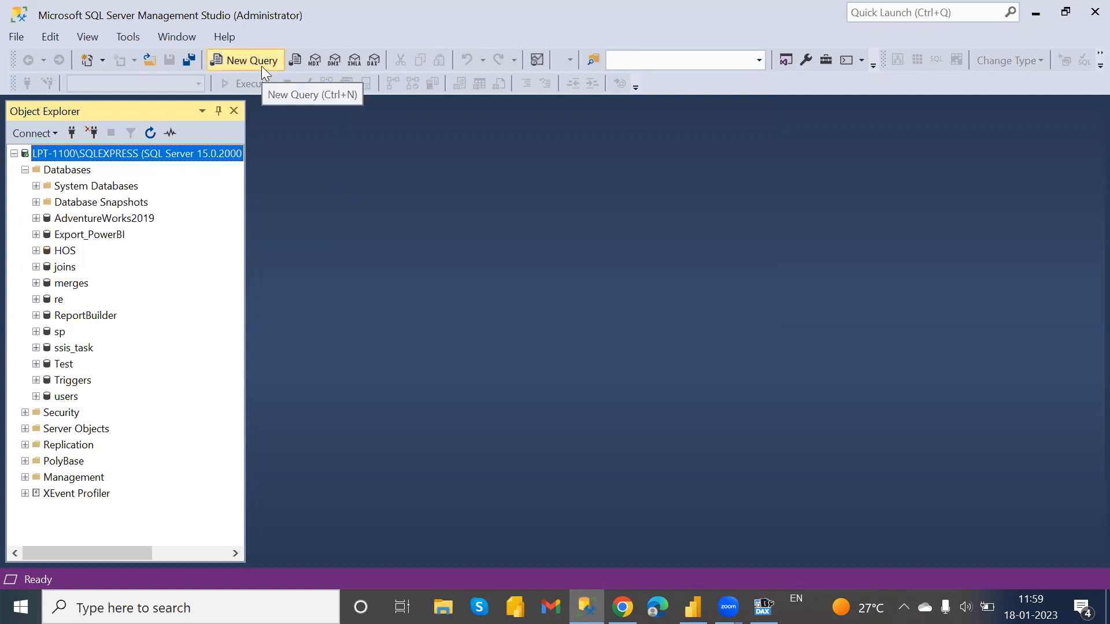
left_click(246, 59)
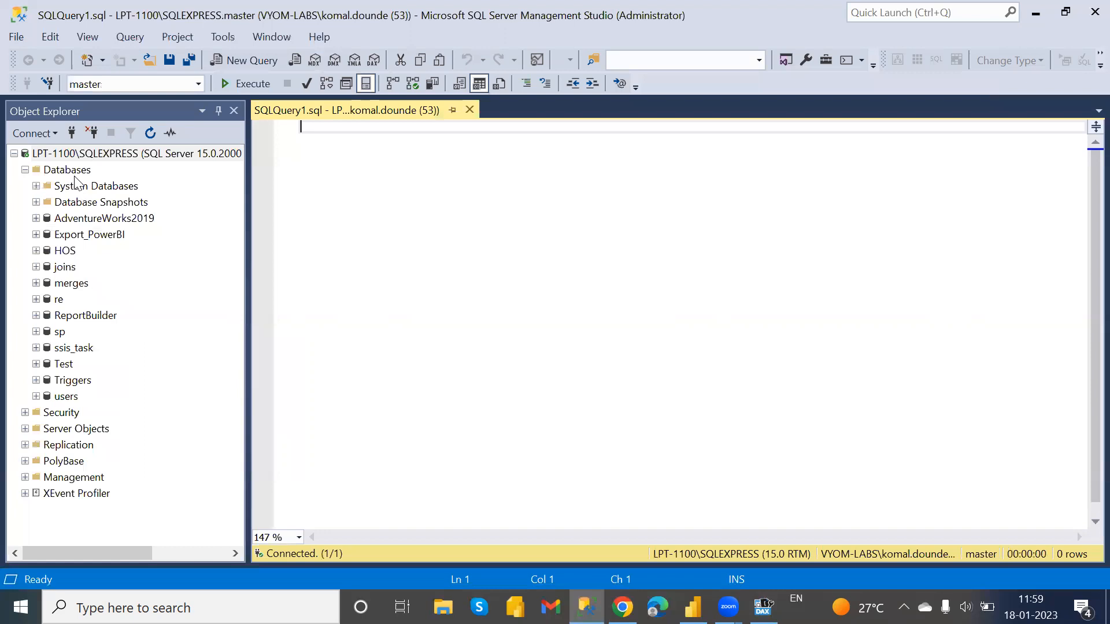
right_click(66, 169)
type("Export_Dax")
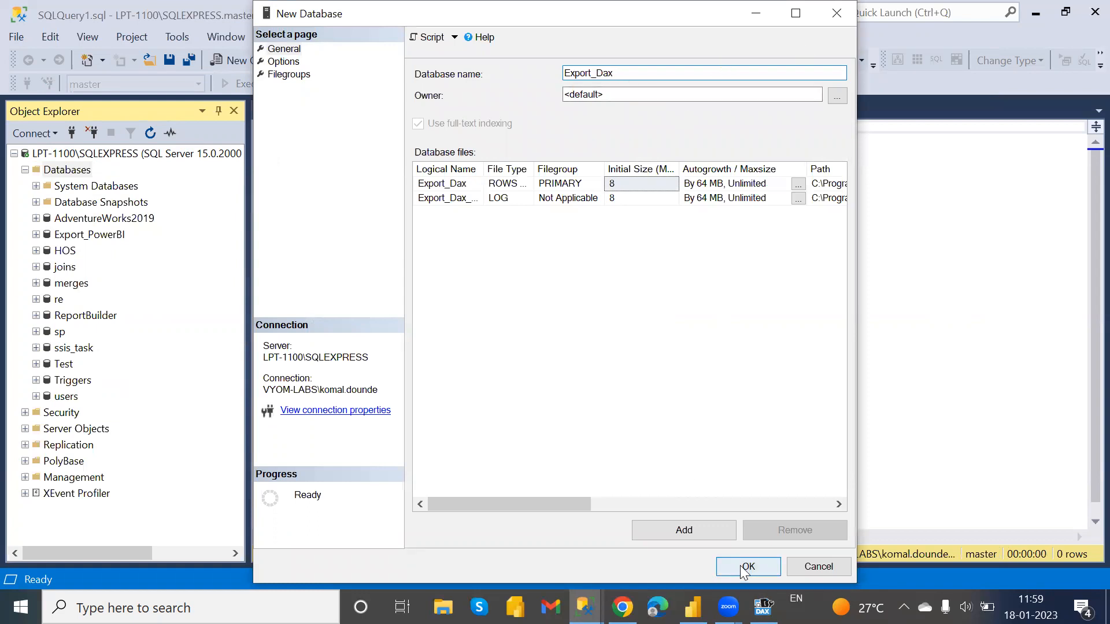
left_click(747, 566)
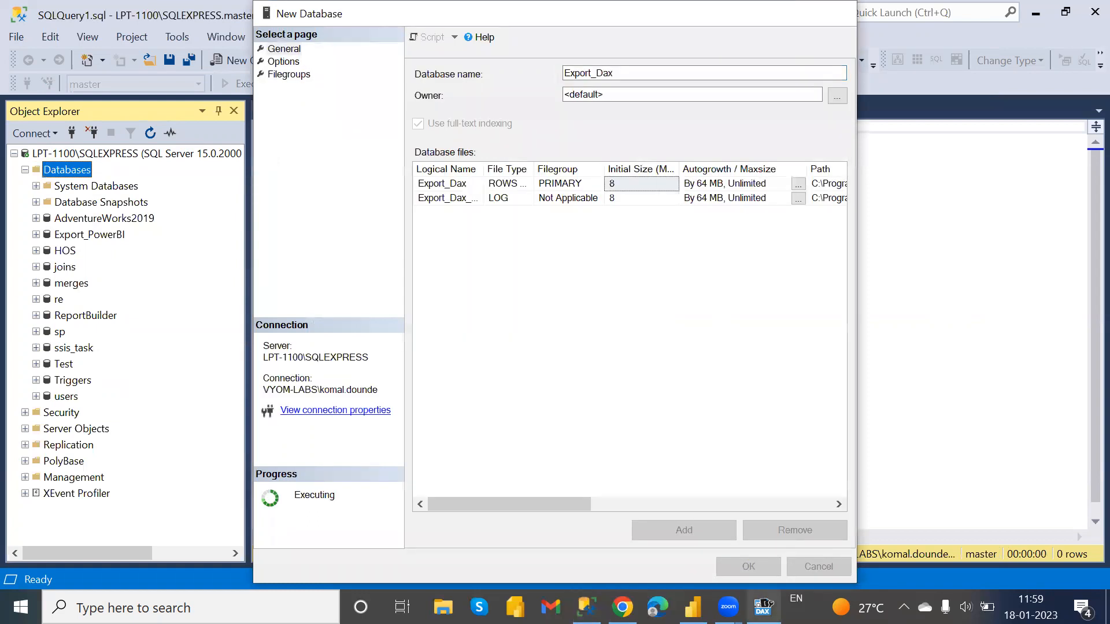
left_click(747, 566)
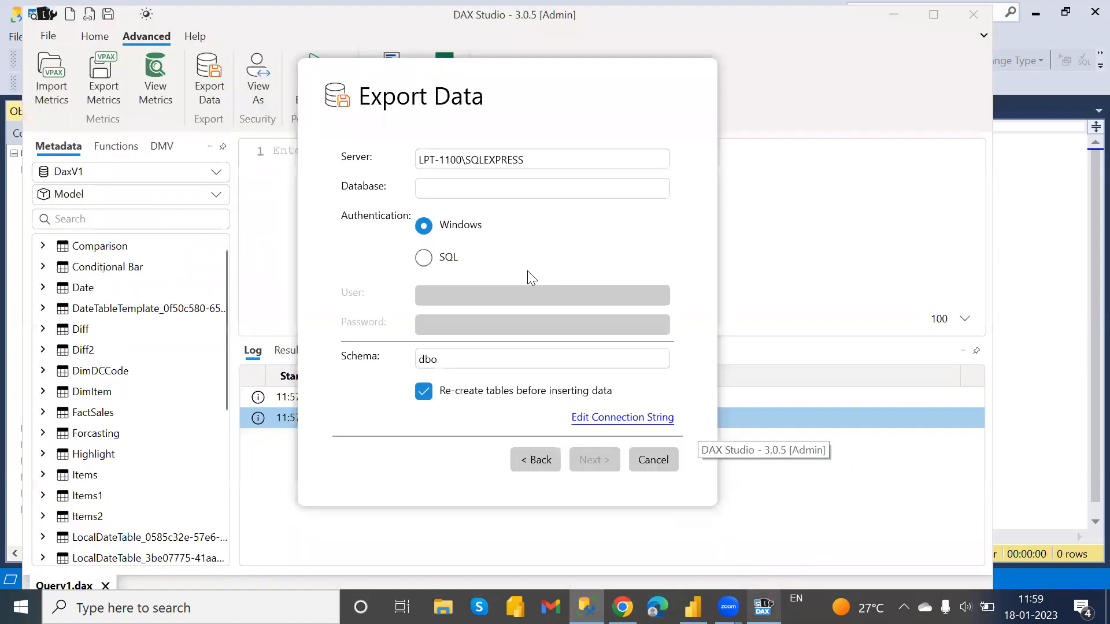
Target database Export_dax with Windows authentication and dbo schema, then continue.
type("Export_dax")
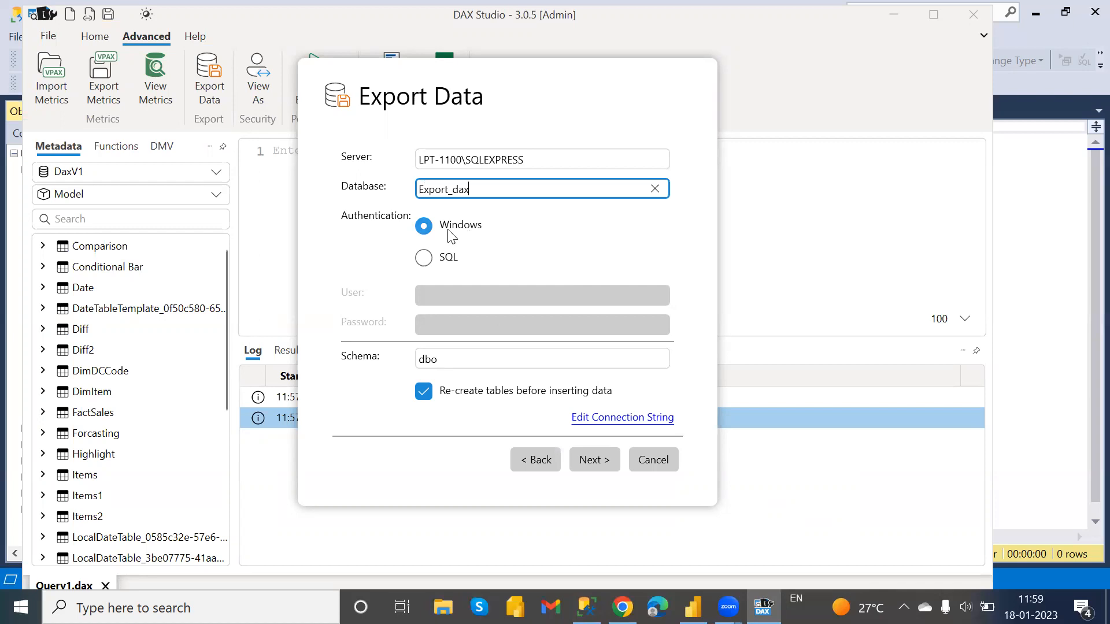
mouse_move(536, 423)
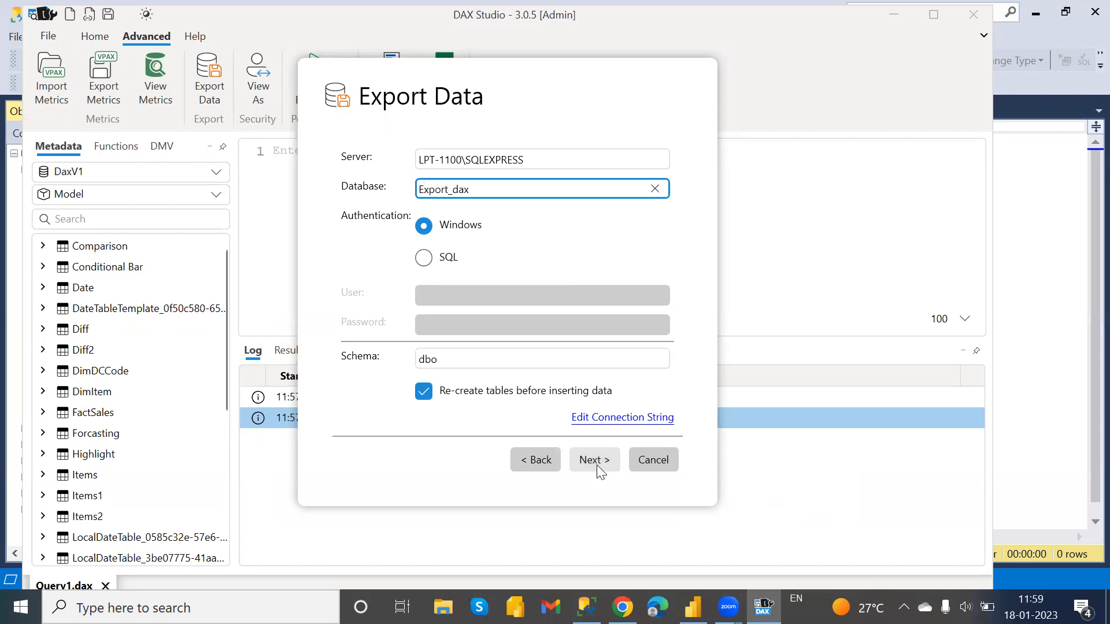
left_click(593, 459)
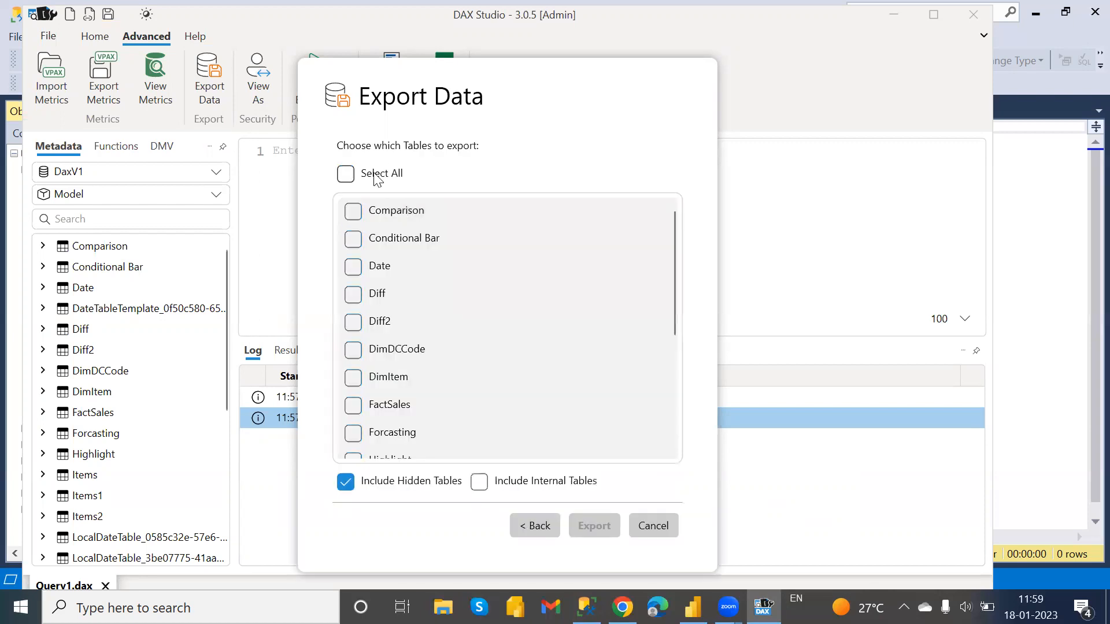
mouse_move(387, 376)
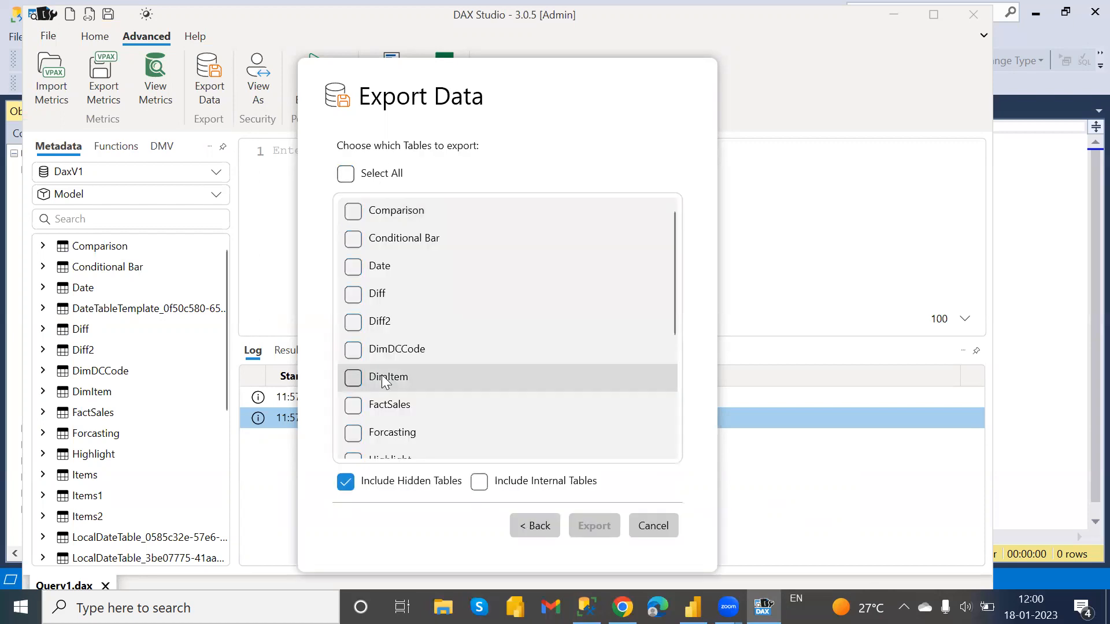
Select DimItem and DimDCCode and export them, 5,039 and 15 rows.
left_click(352, 377)
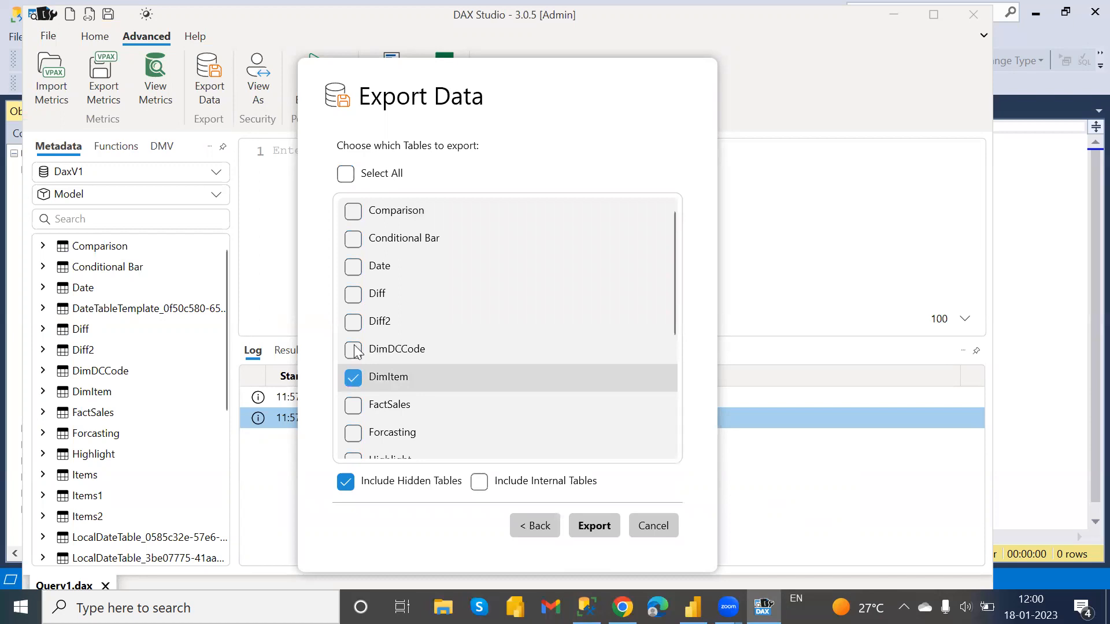
left_click(353, 349)
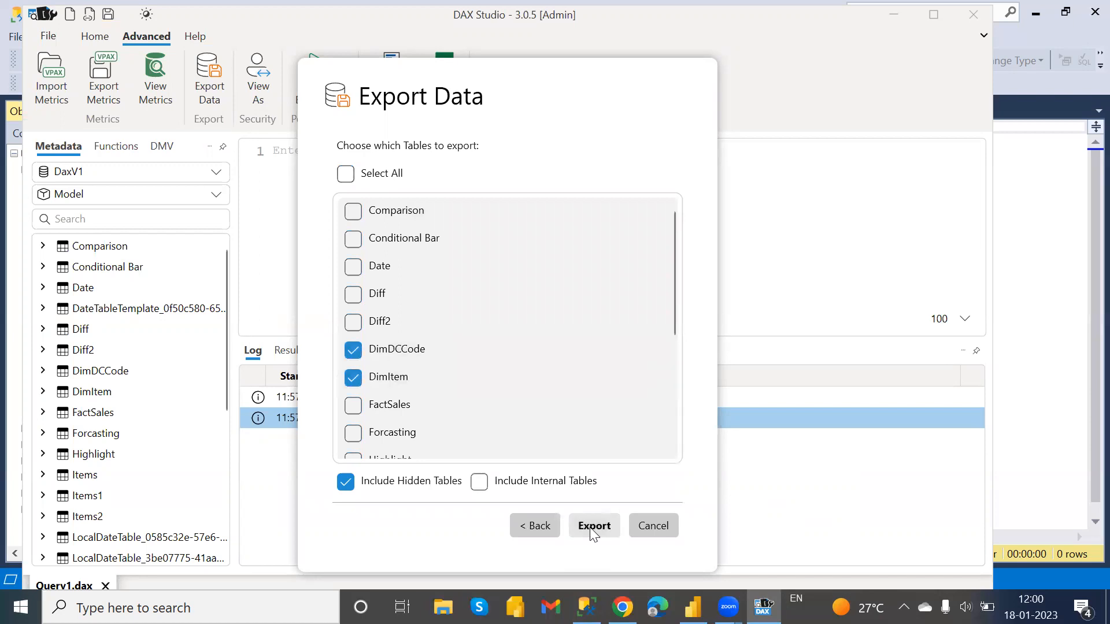
left_click(593, 525)
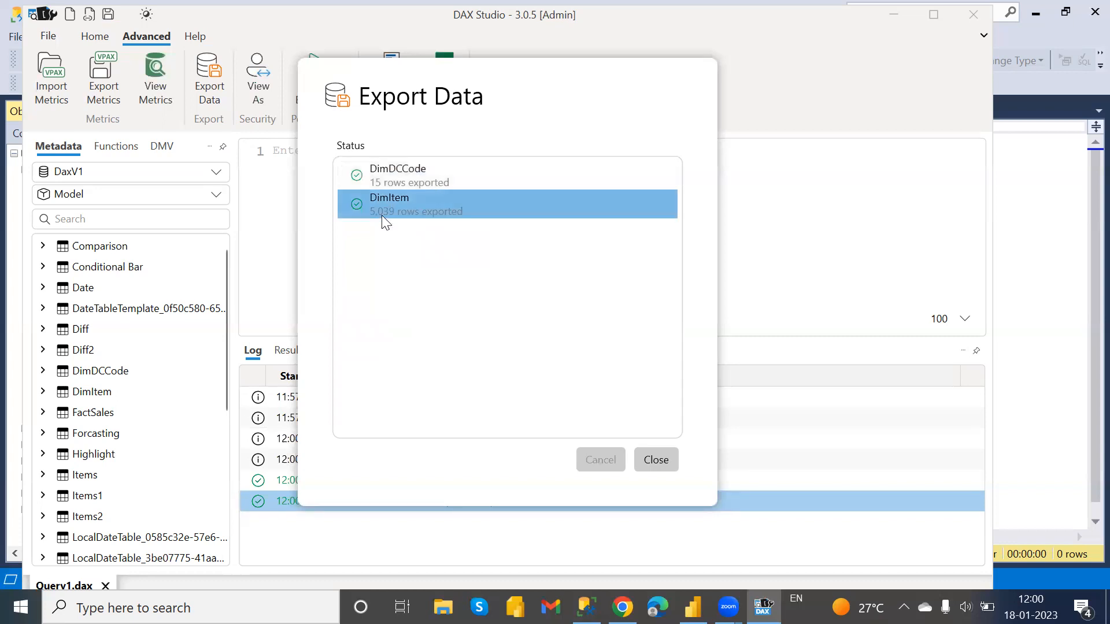
mouse_move(502, 247)
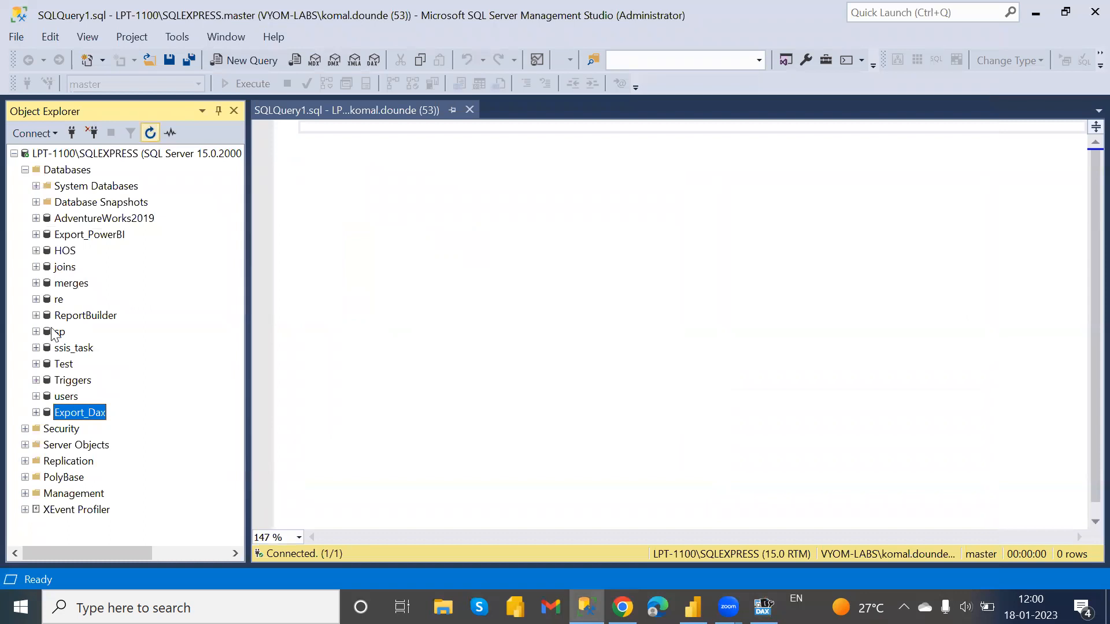
Expand Export_Dax in Object Explorer and select it as the active query database.
left_click(35, 413)
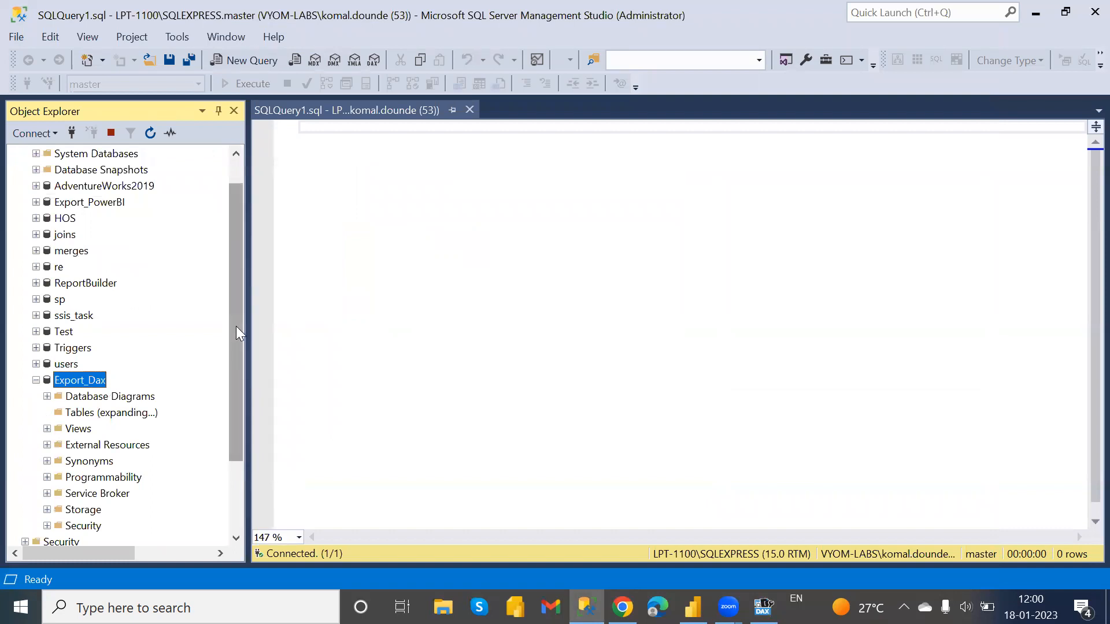
scroll("down", 3)
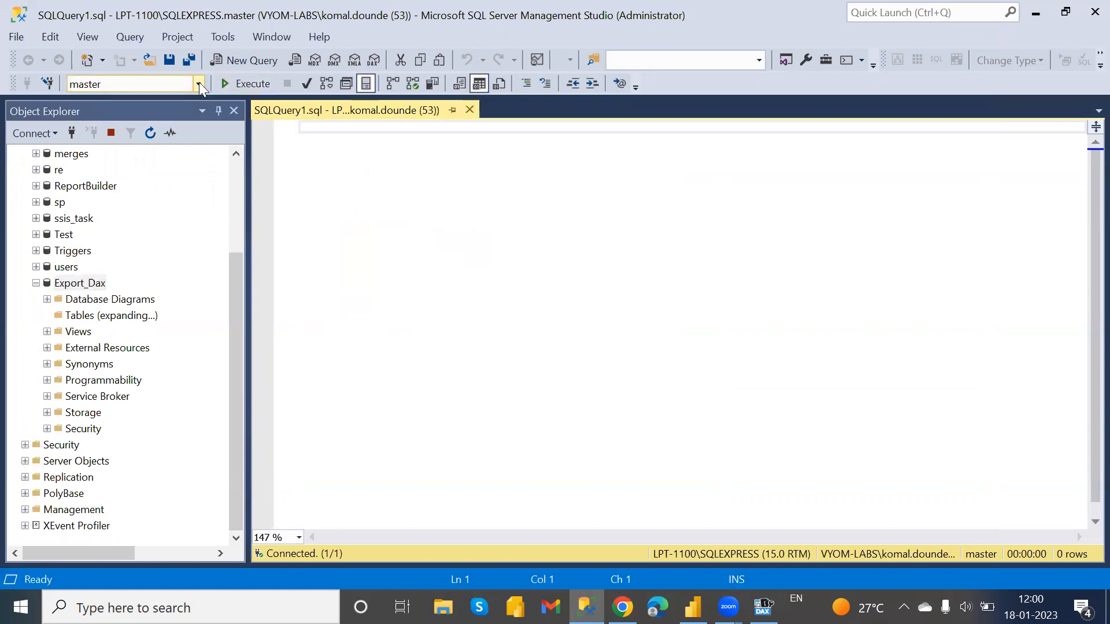
left_click(199, 84)
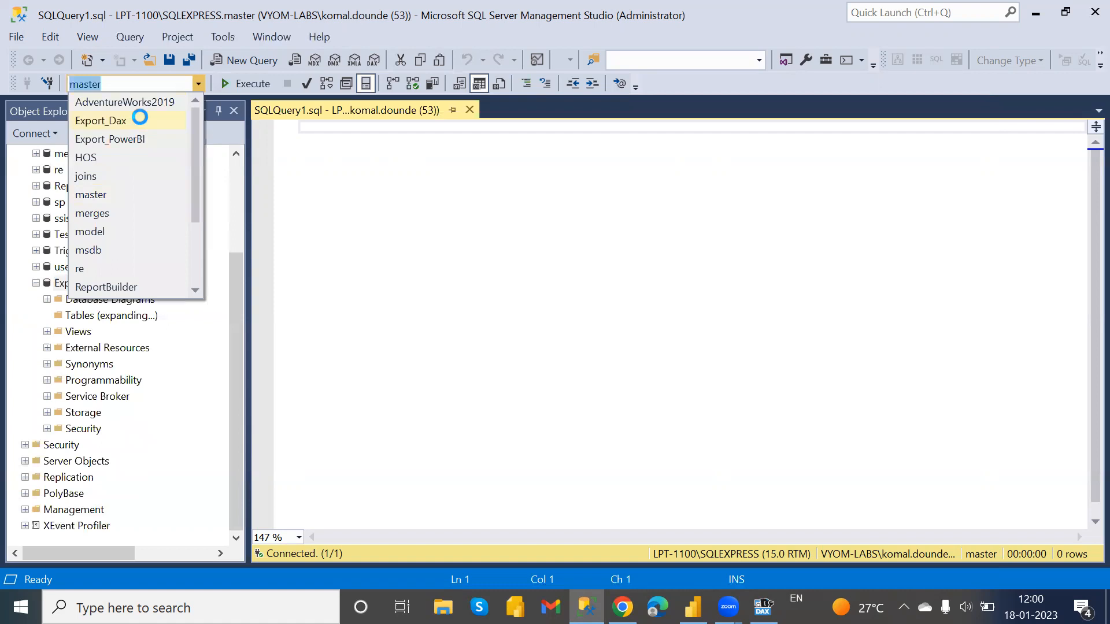
left_click(101, 120)
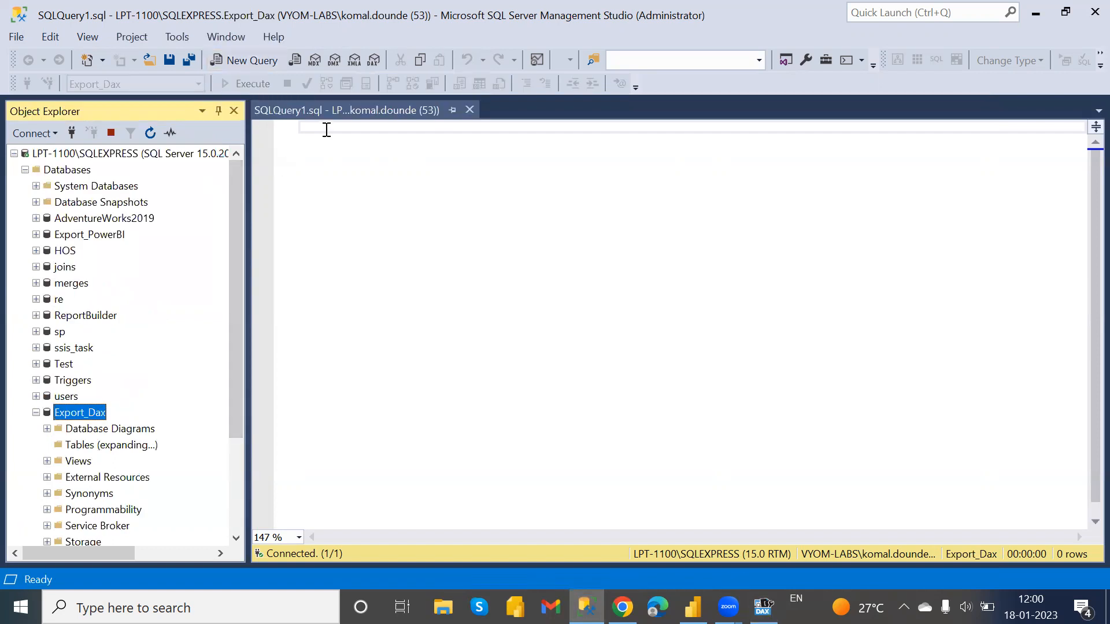
Run 'select * from dimitem' and browse the 5,039 returned item rows.
type("select *")
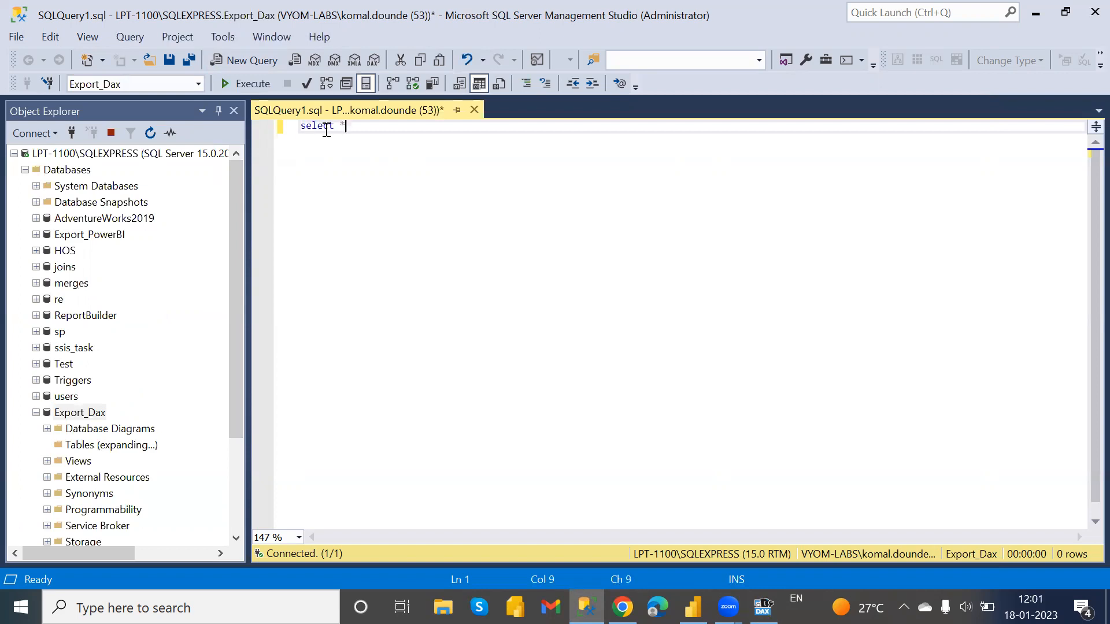
type("from")
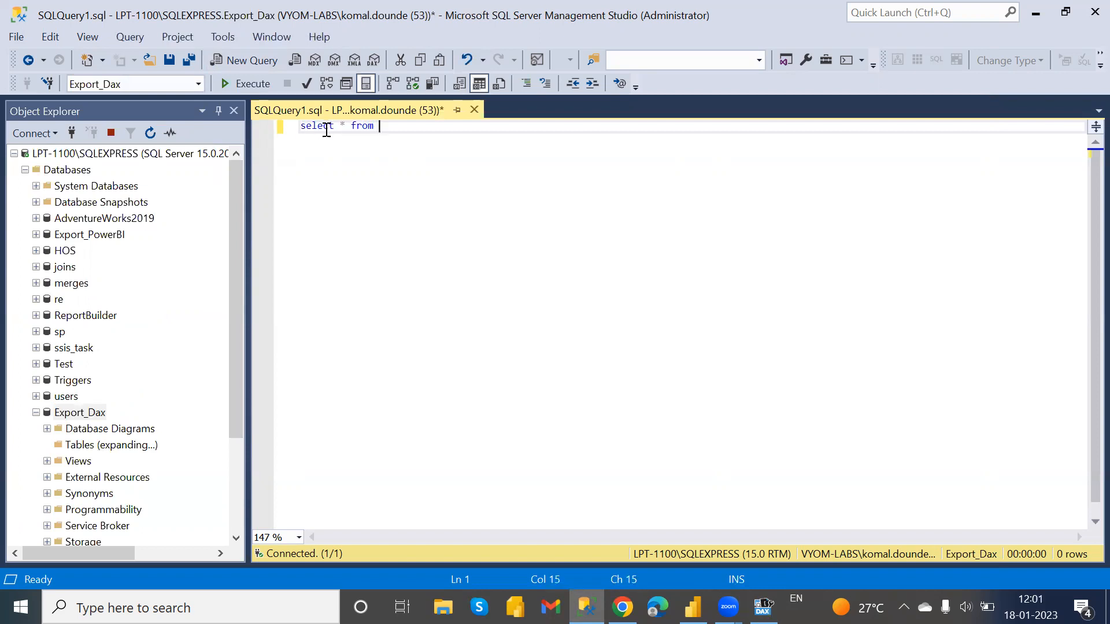
type("dim")
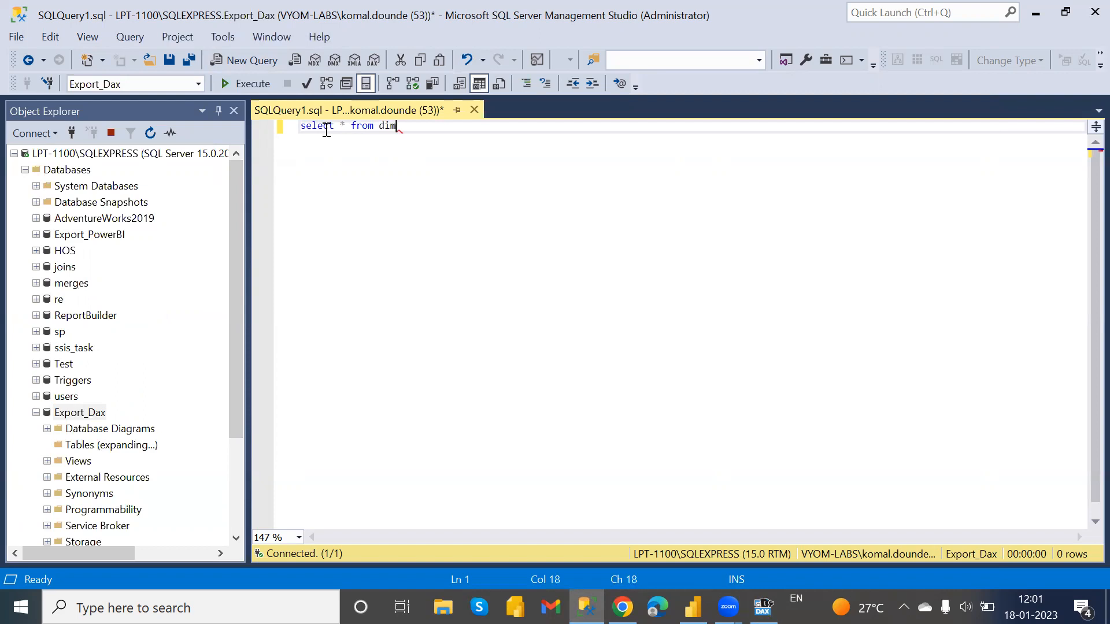
type("item")
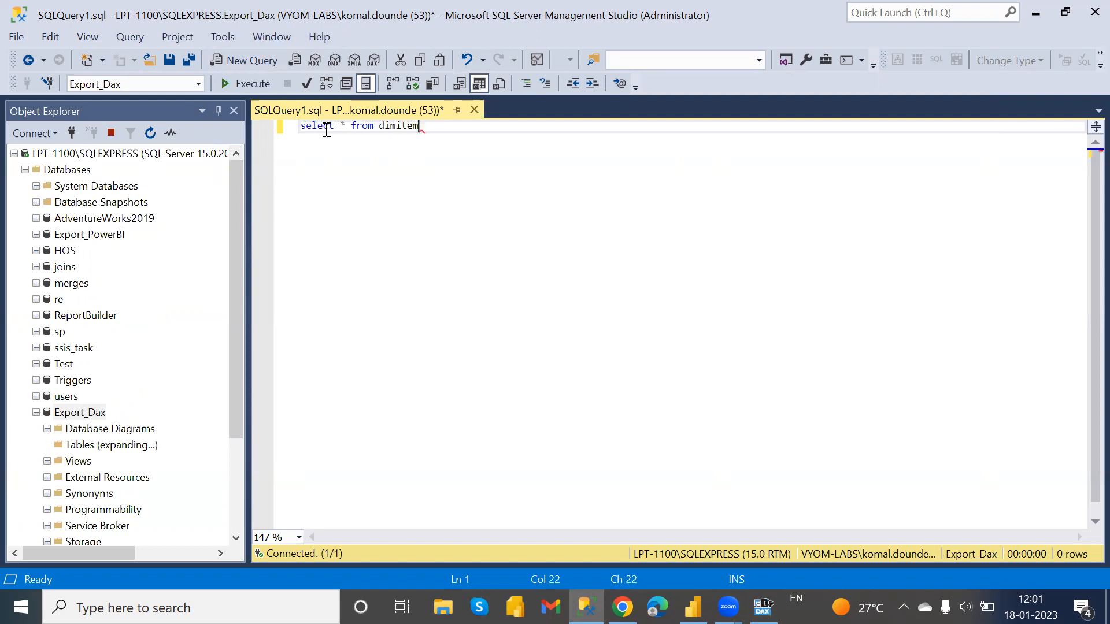
left_click(252, 83)
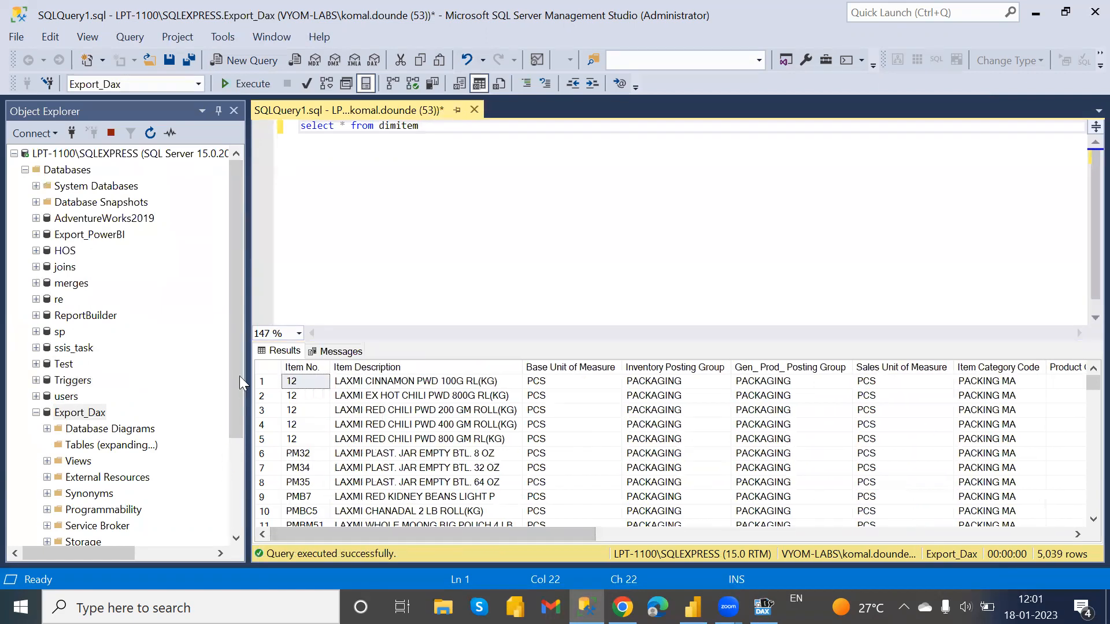
mouse_move(242, 228)
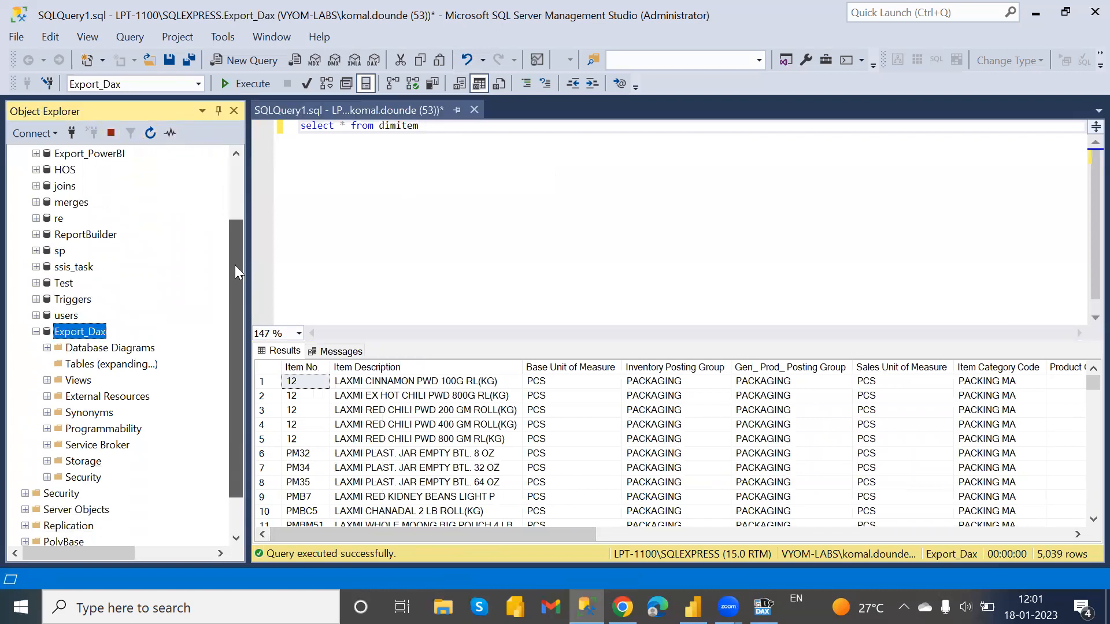
scroll("down", 3)
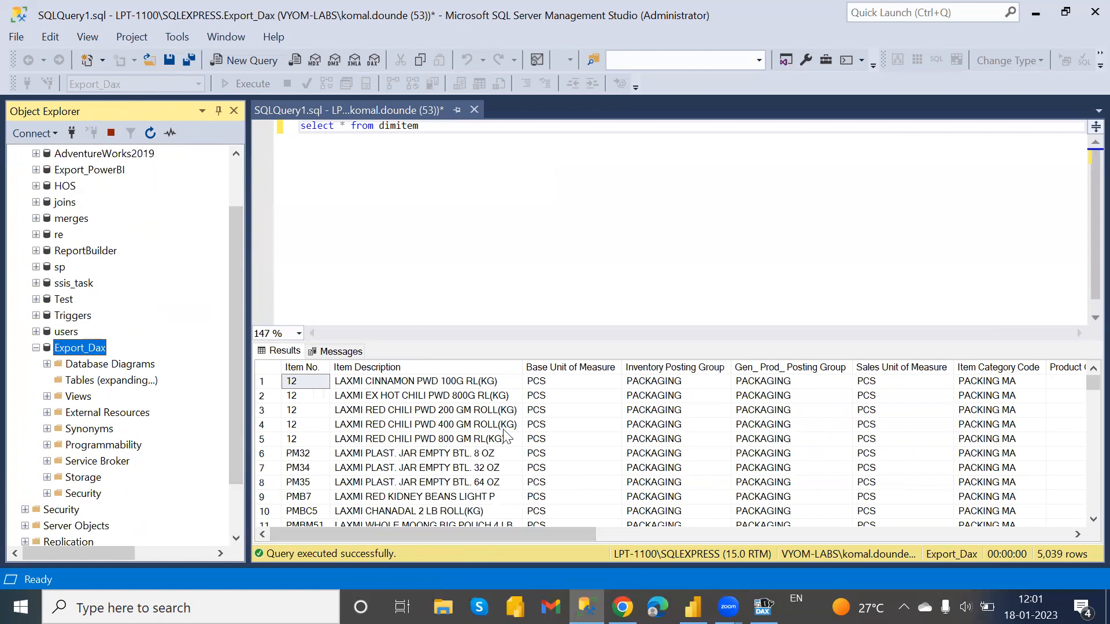
scroll("right", 3)
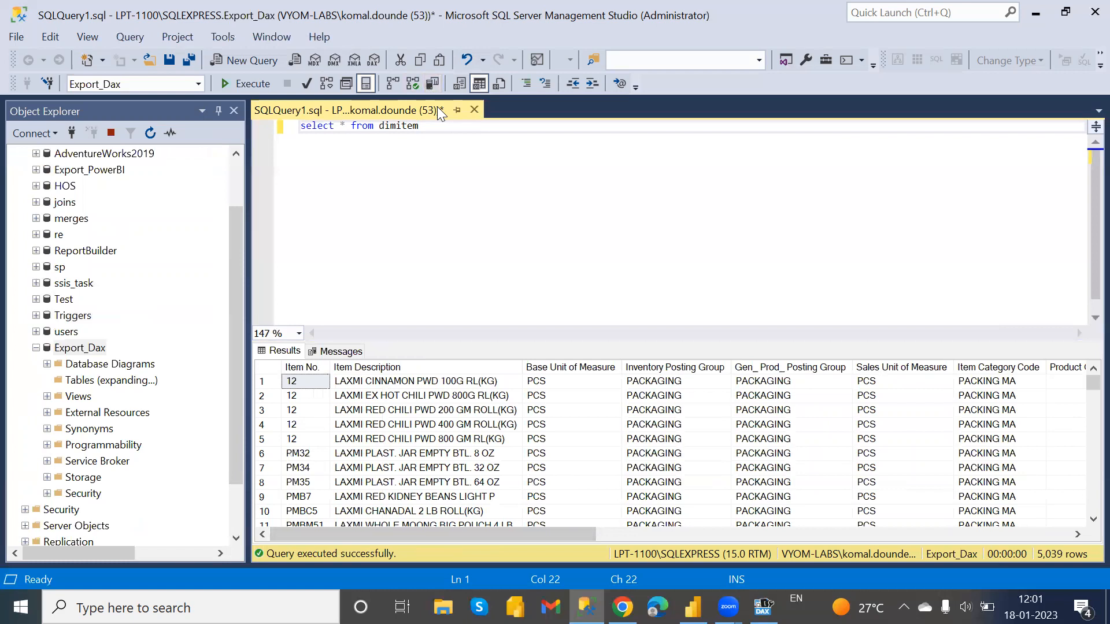
Change the query to select from dimdccode and run it, returning 15 rows.
key("BackSpace")
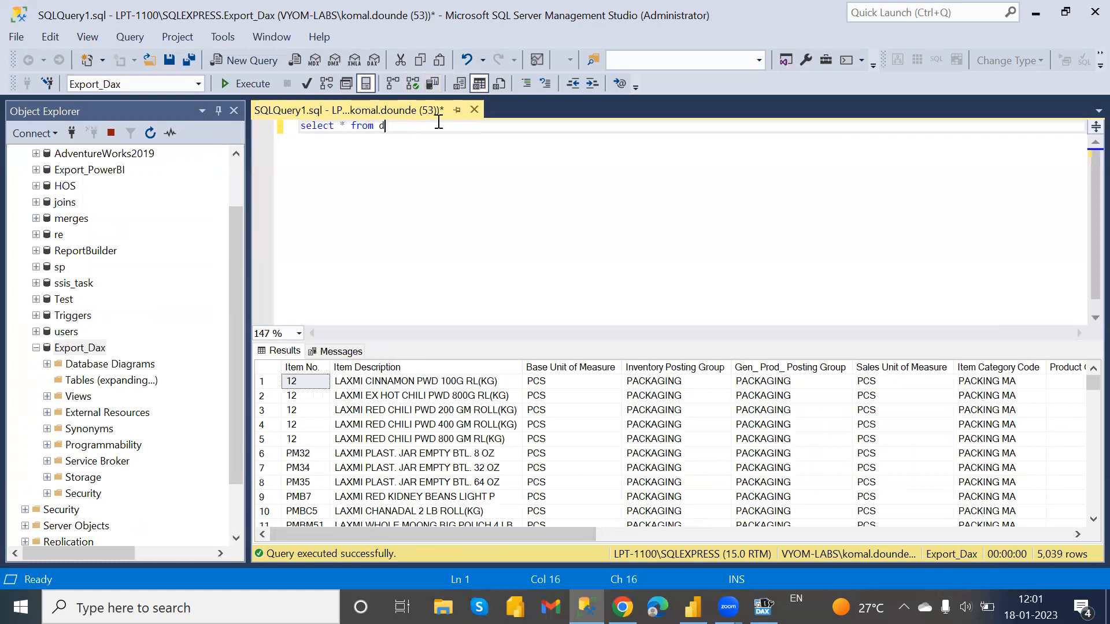
type("imdccode")
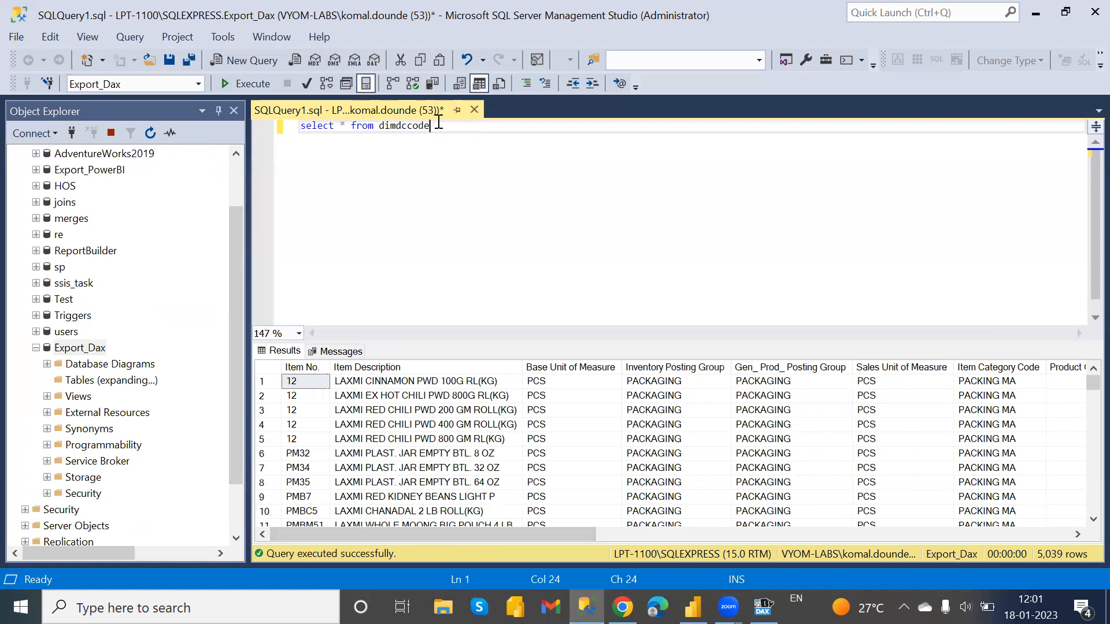
left_click(250, 83)
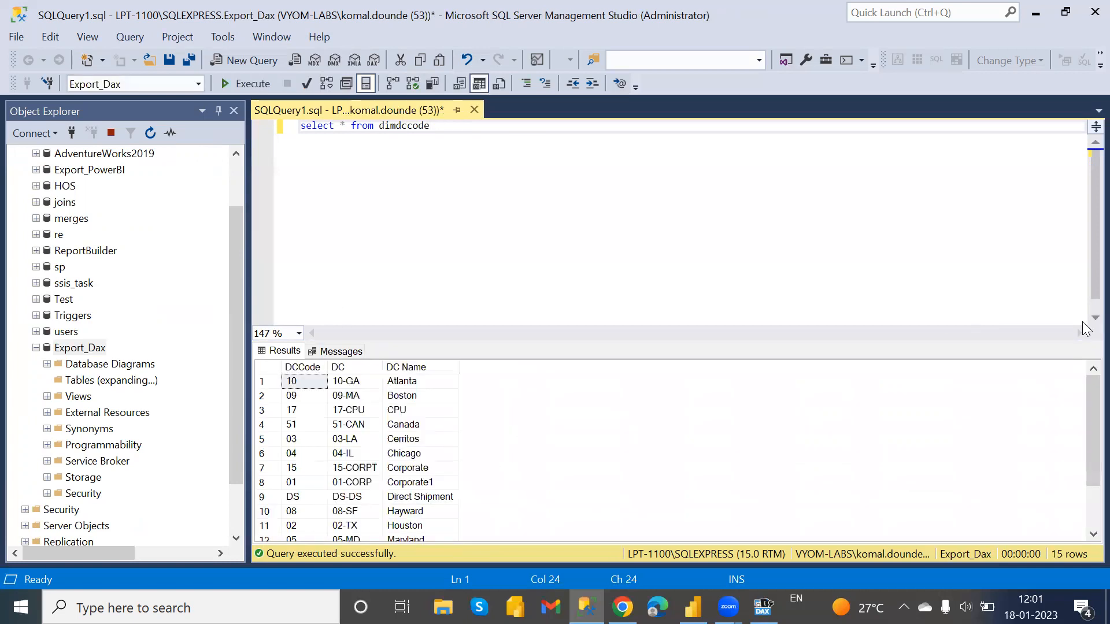